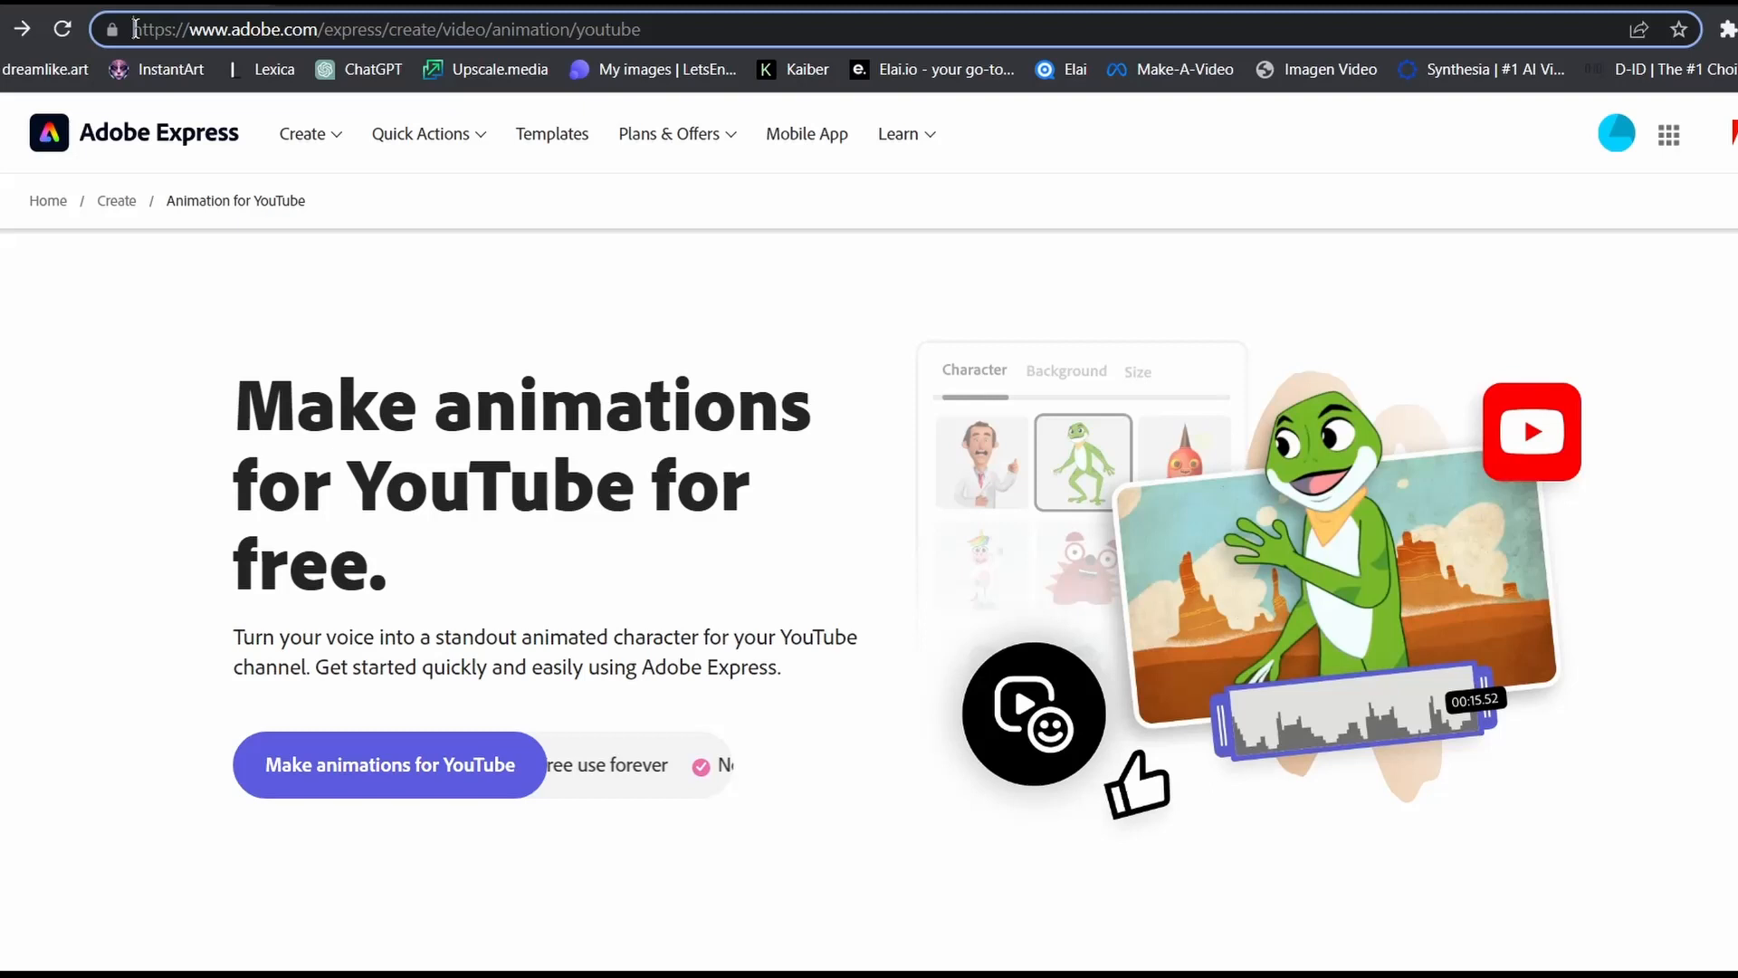
Launch Animate from audio with the 'Make animations for YouTube' button.
click(382, 29)
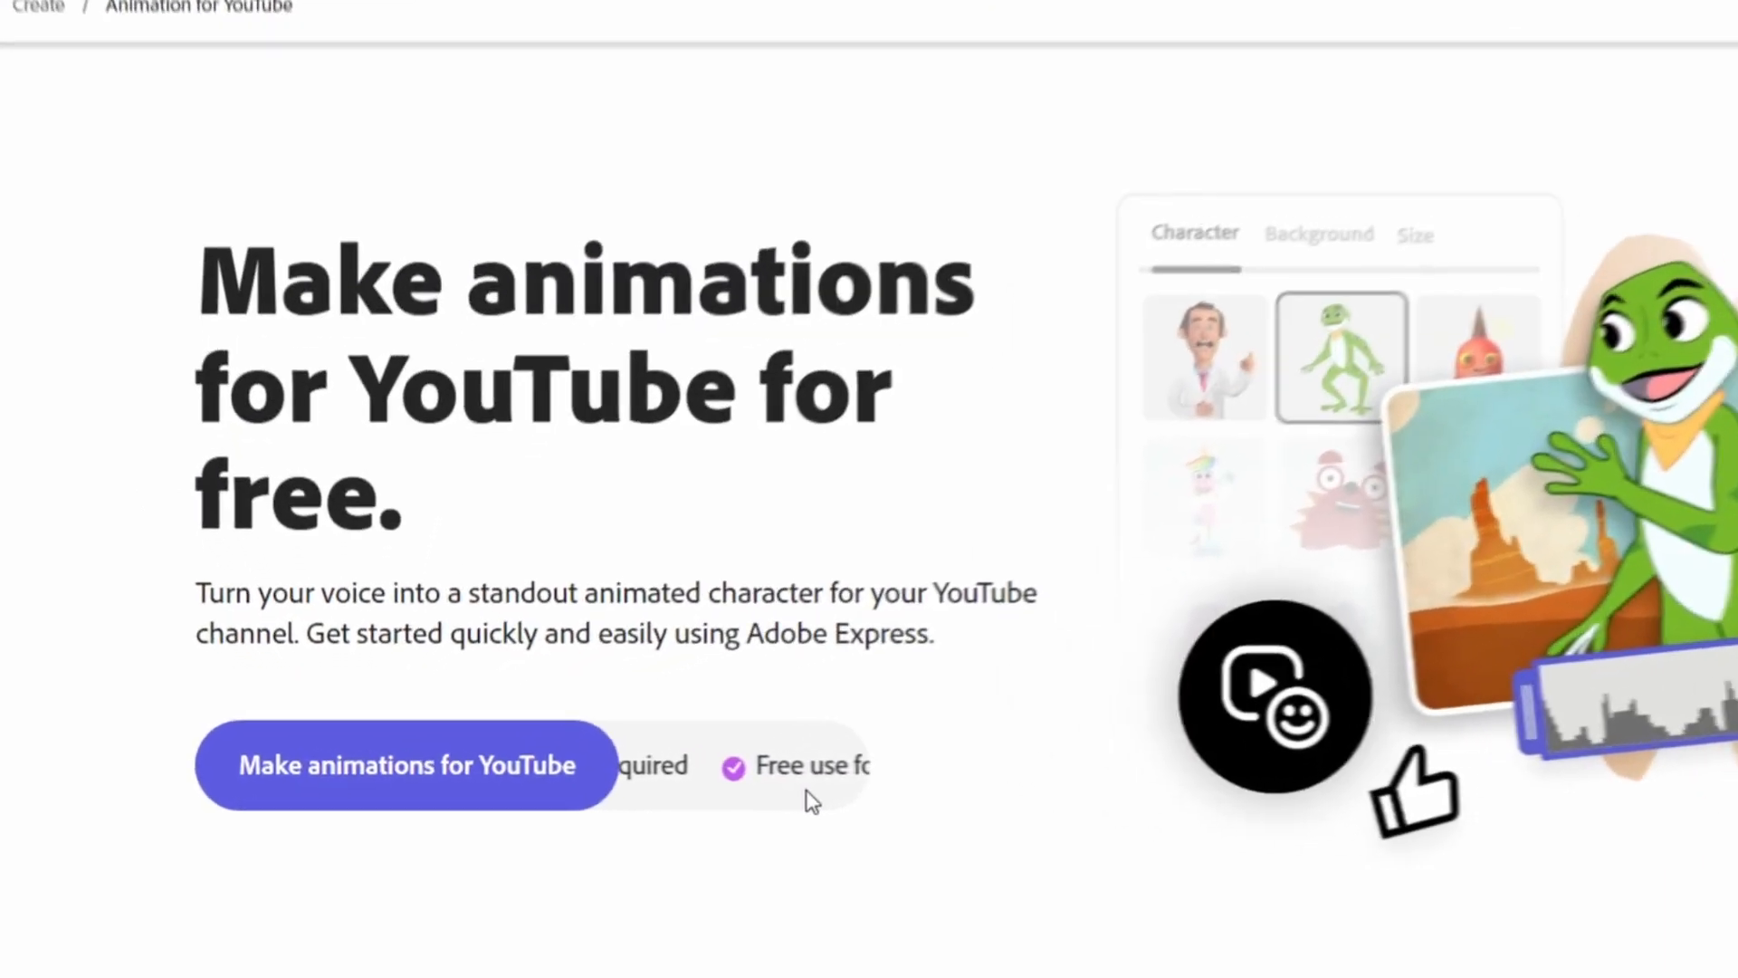
click(405, 765)
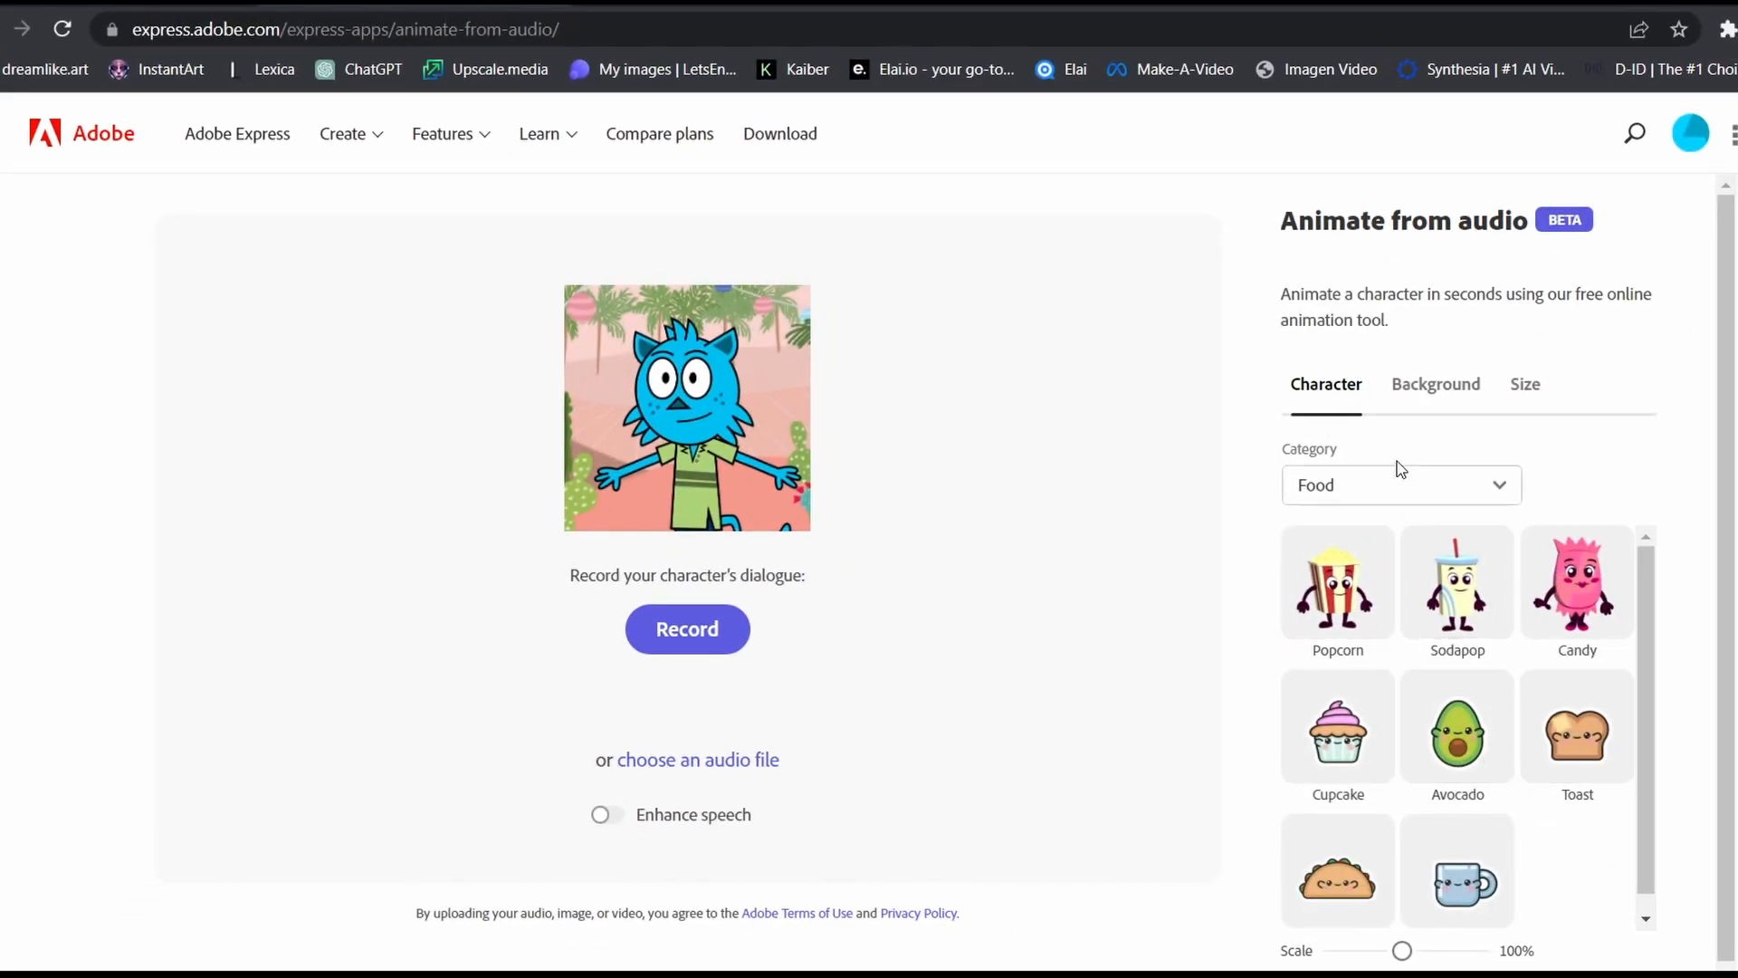
Browse character categories, switch the category to All, and pick Hopscotch the frog.
click(1401, 484)
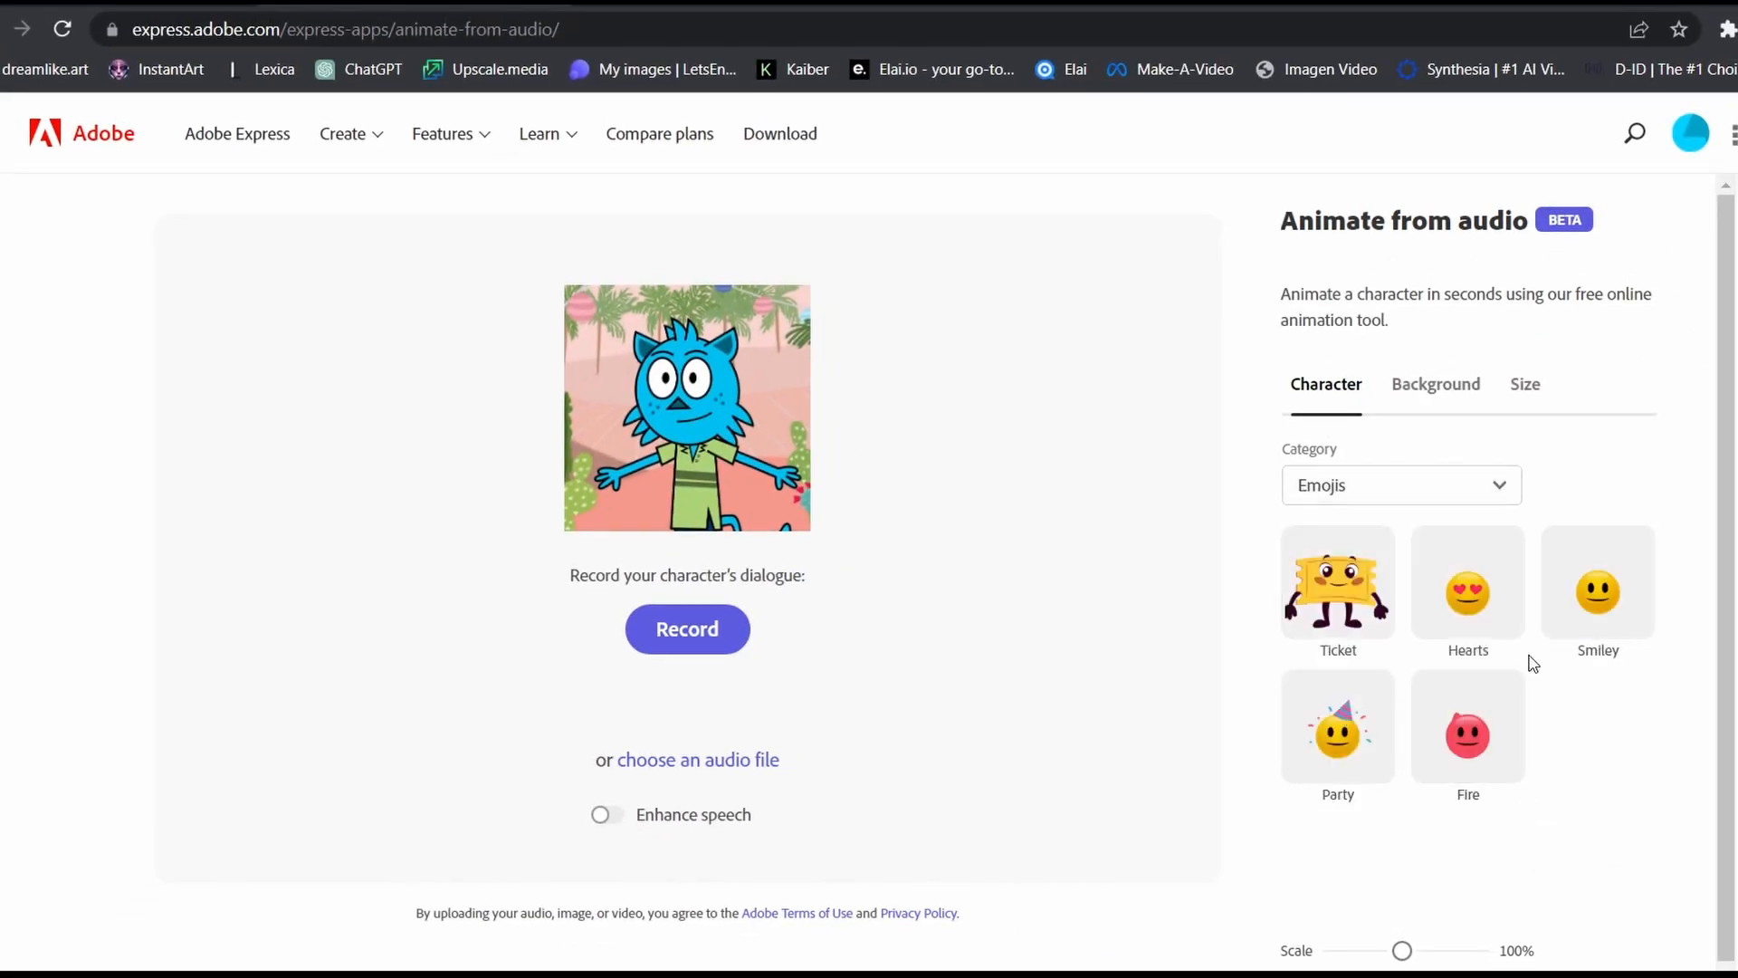
click(1401, 484)
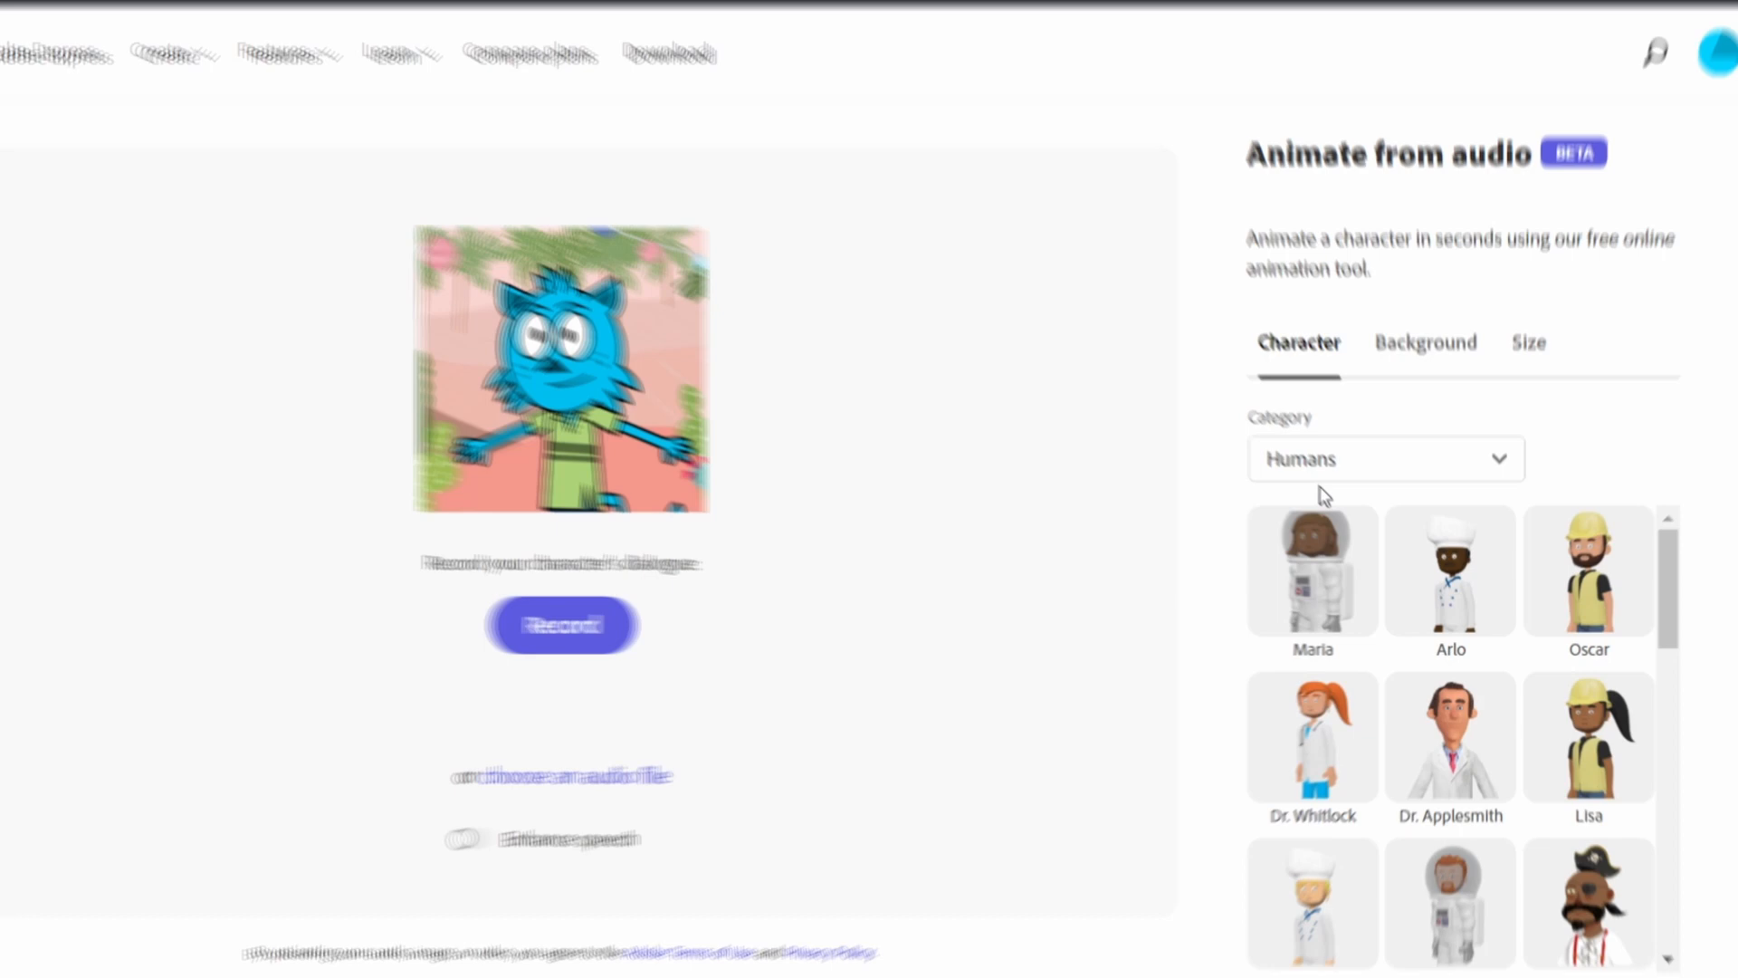
click(1386, 458)
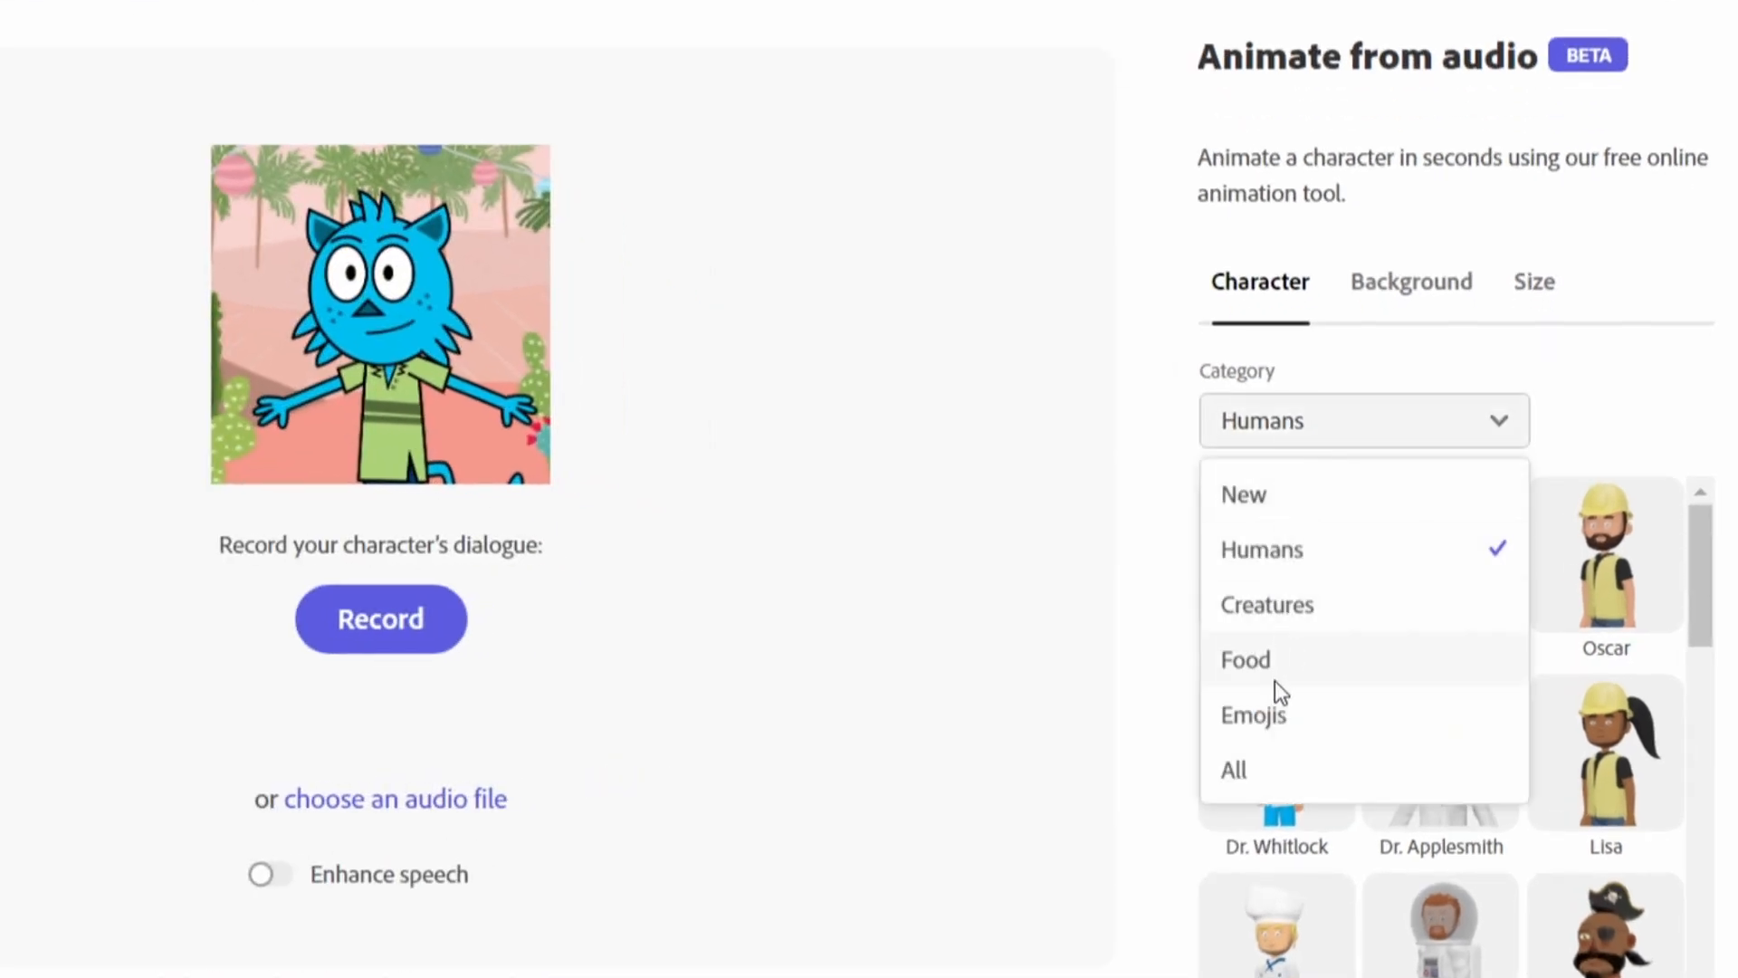
click(1244, 495)
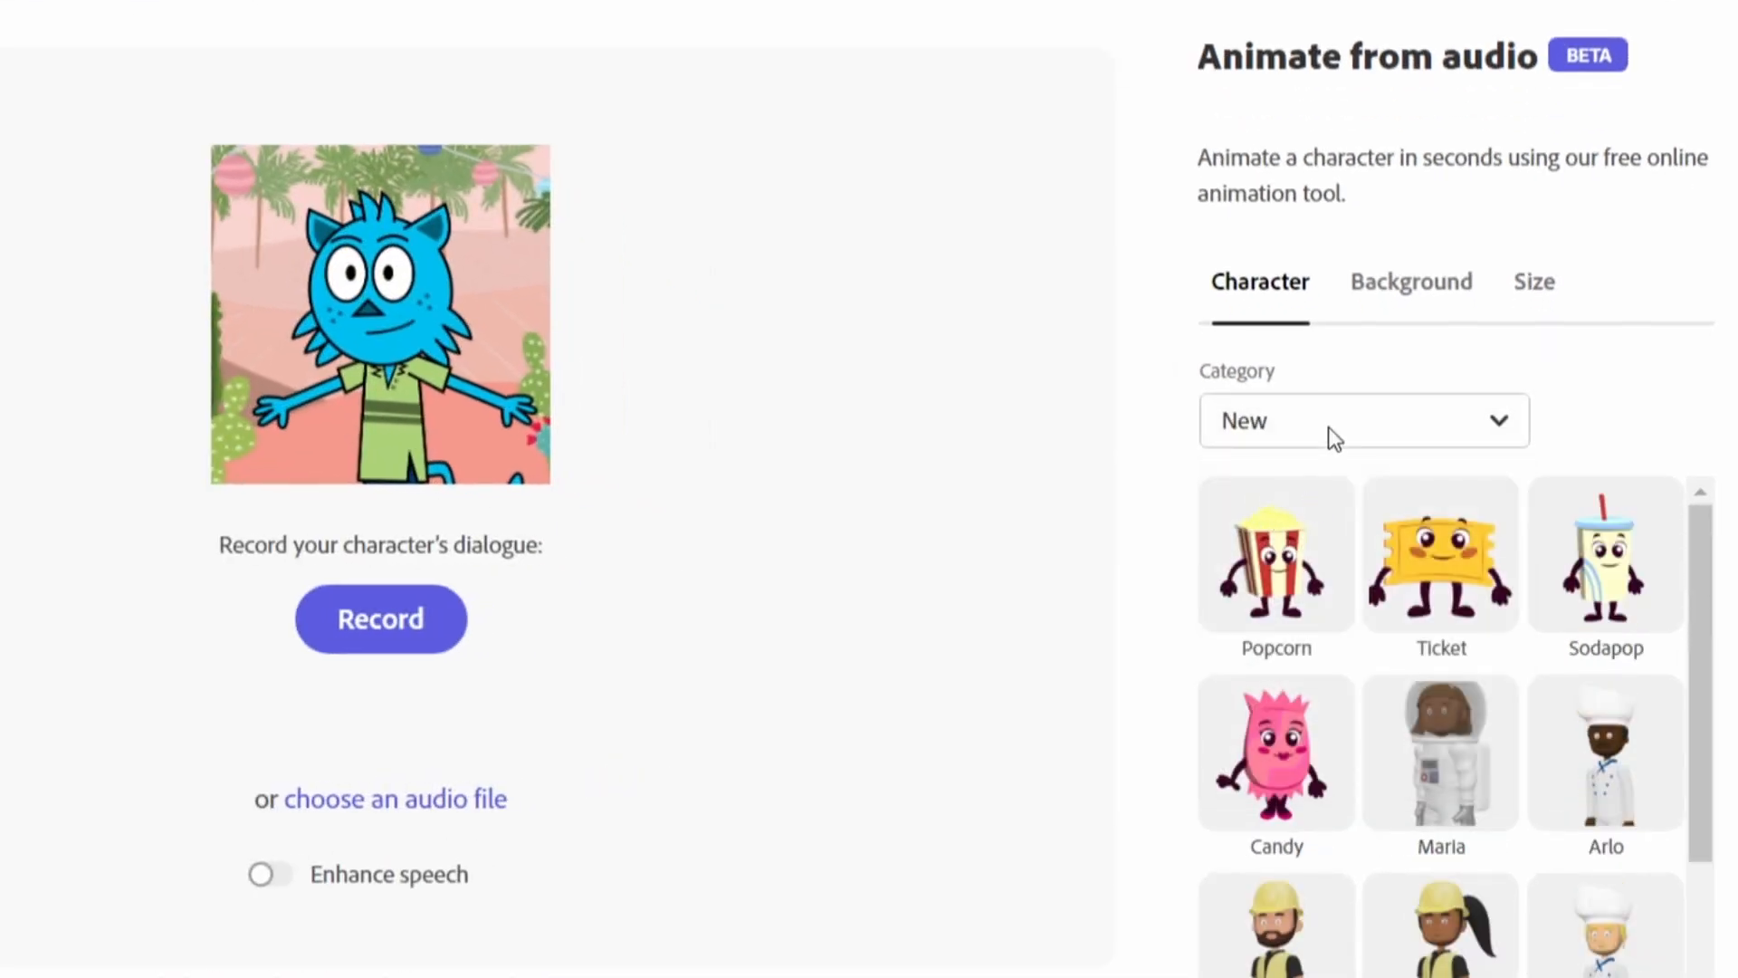
click(1363, 419)
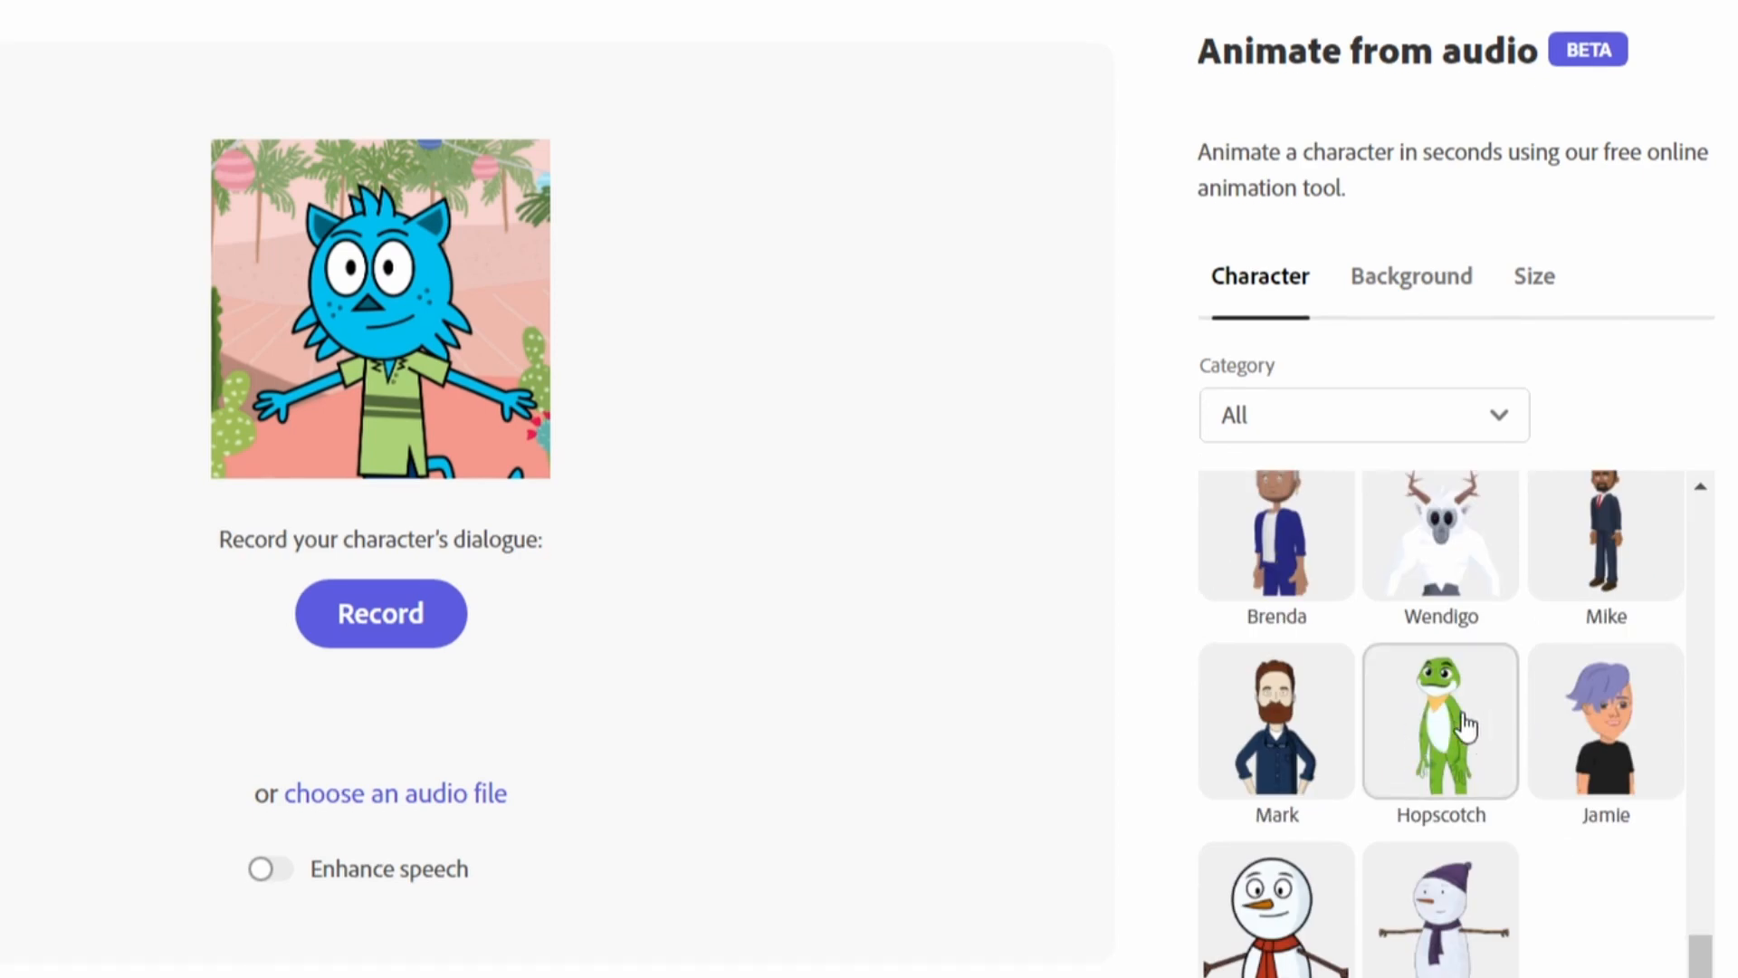
click(1440, 721)
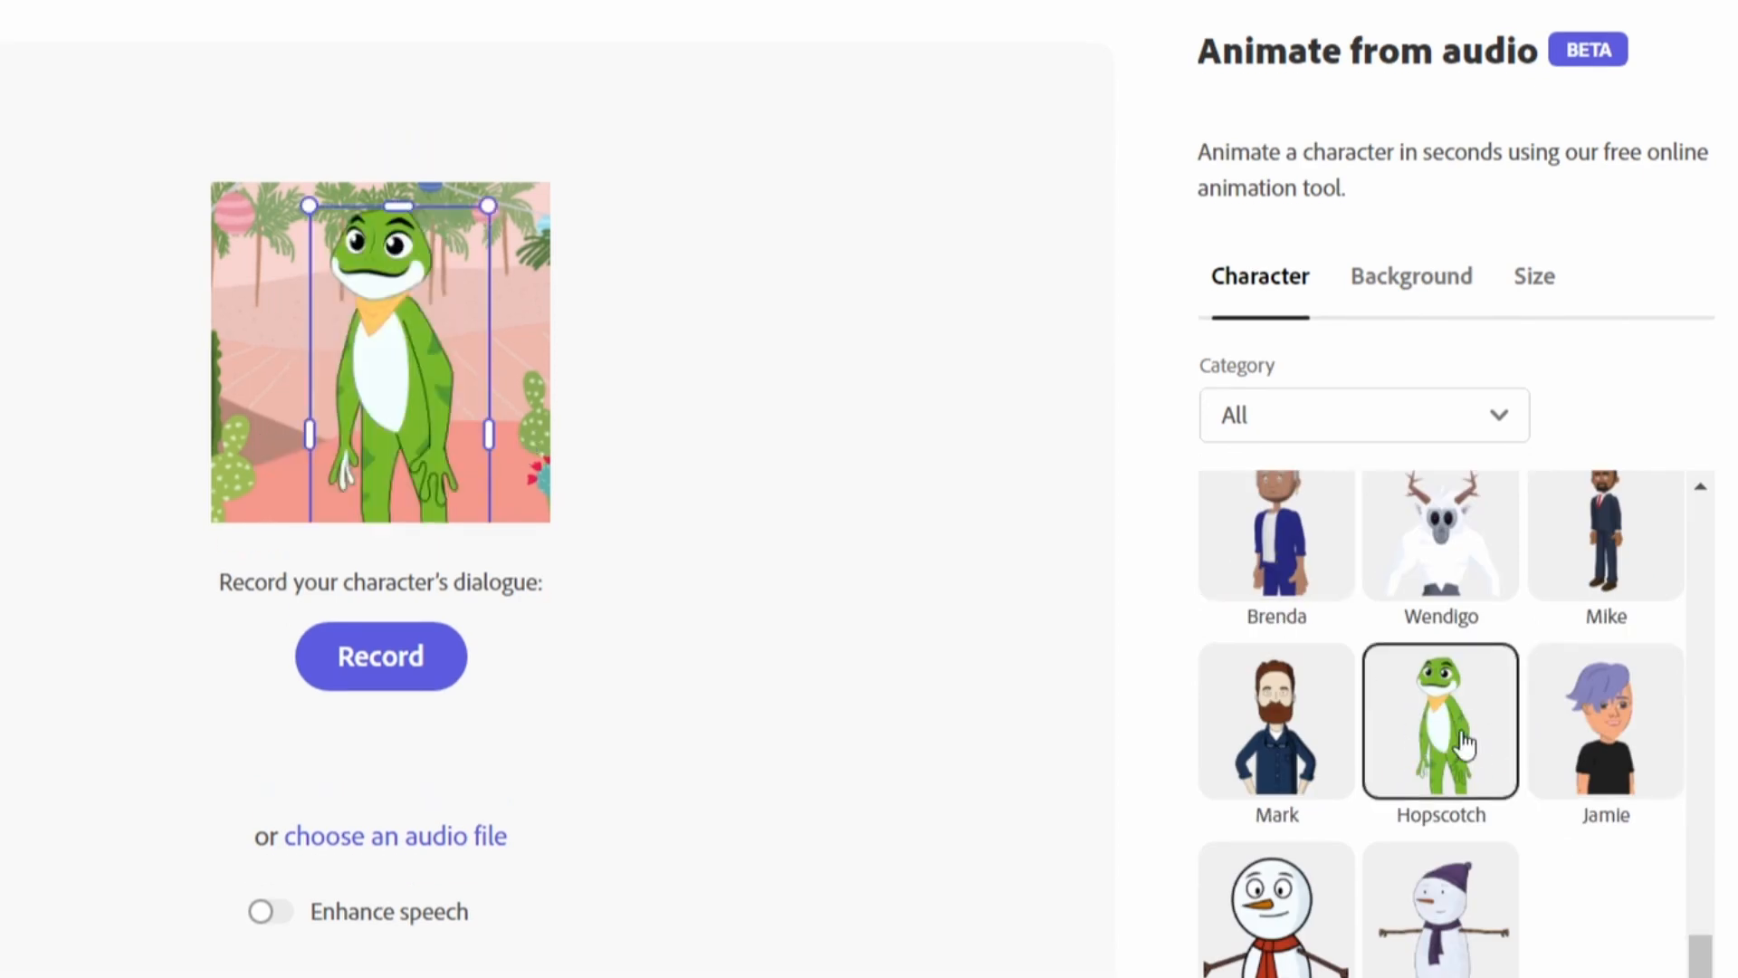
Try background scenes and settle on the Beach background for the frog.
click(1410, 276)
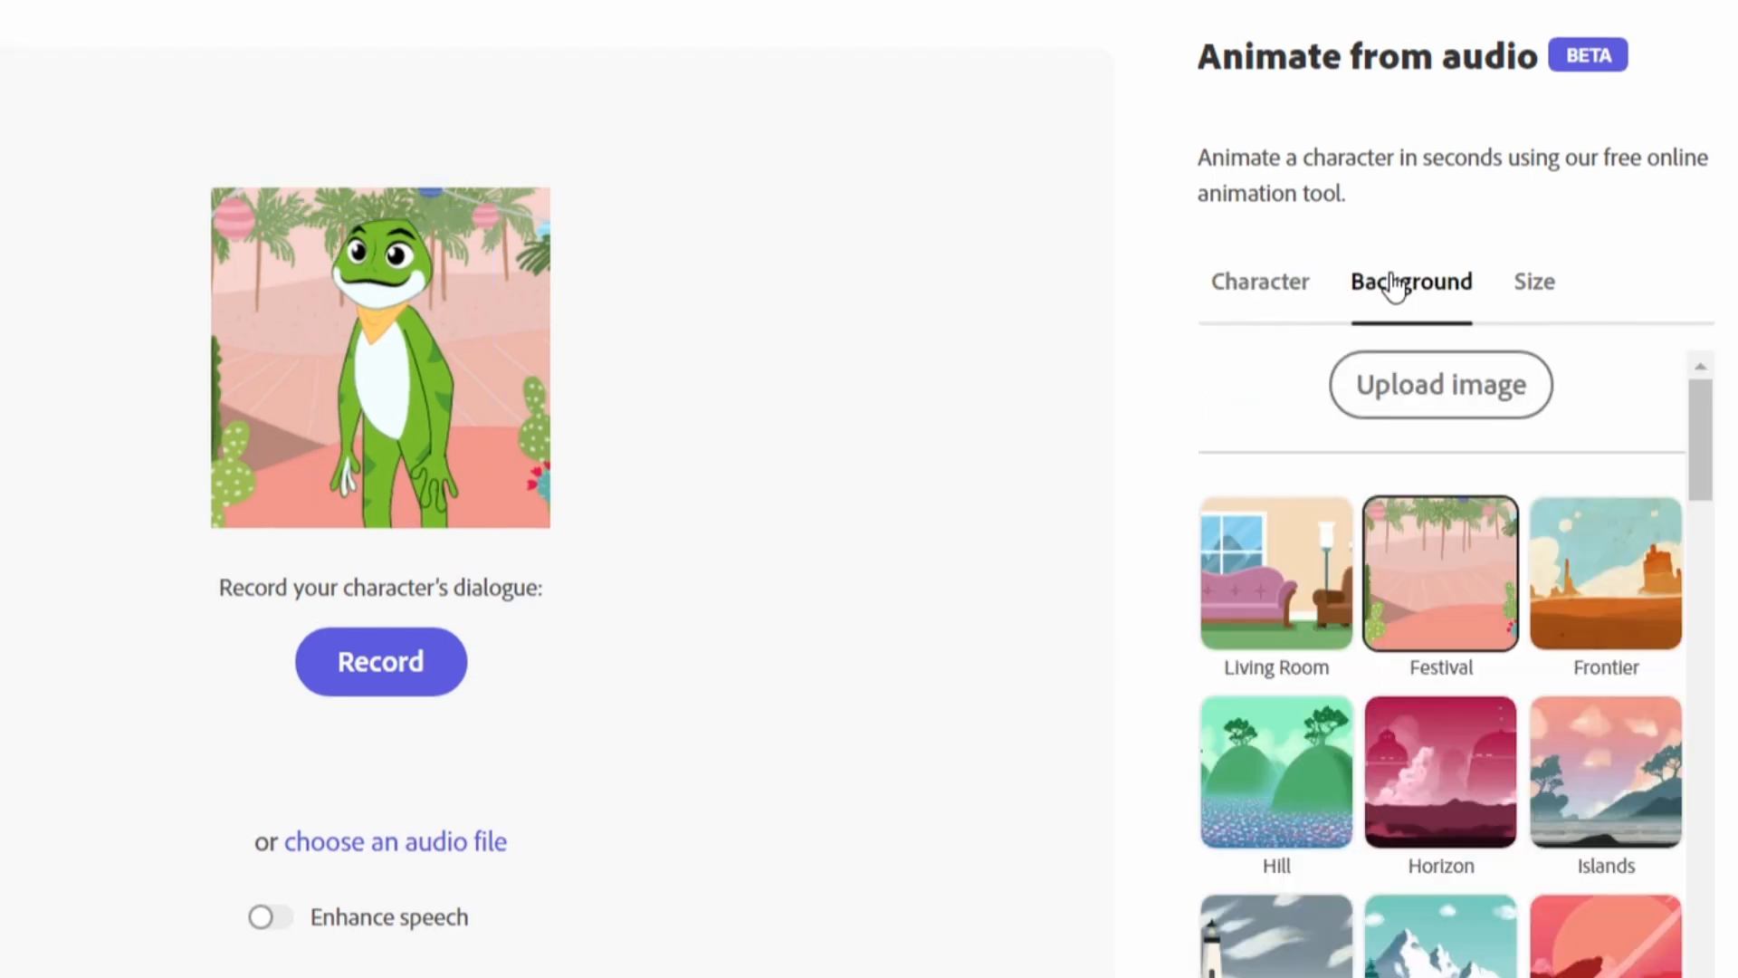
click(1276, 574)
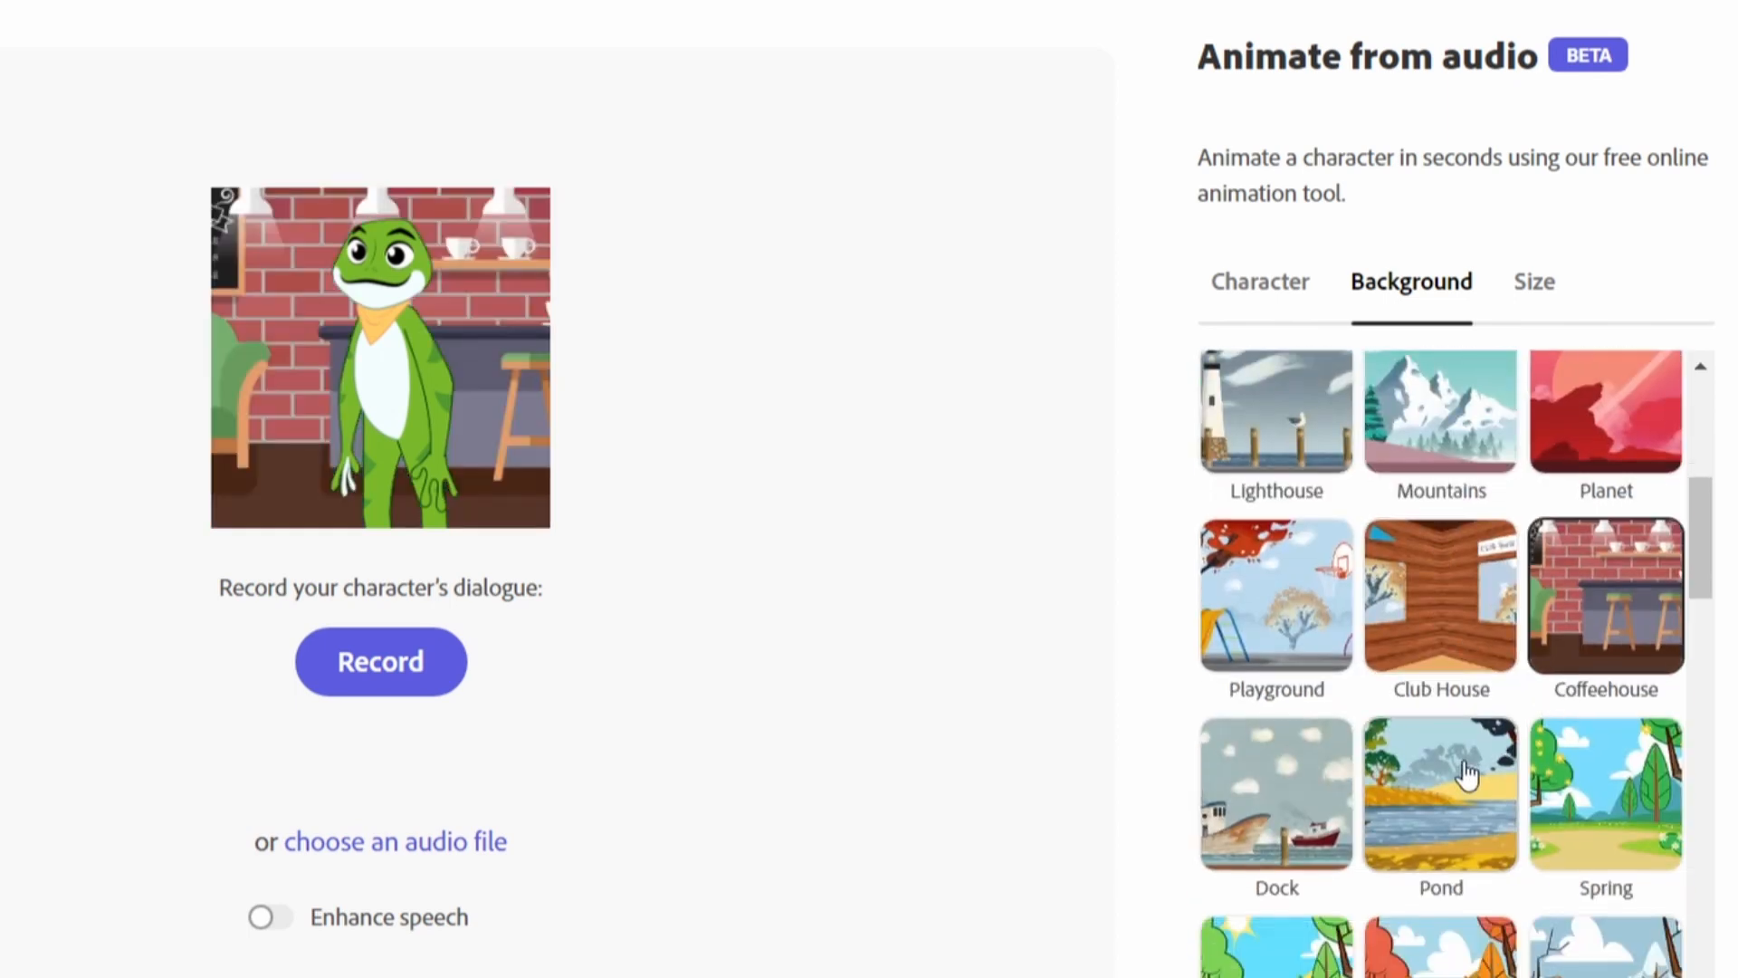
click(1441, 705)
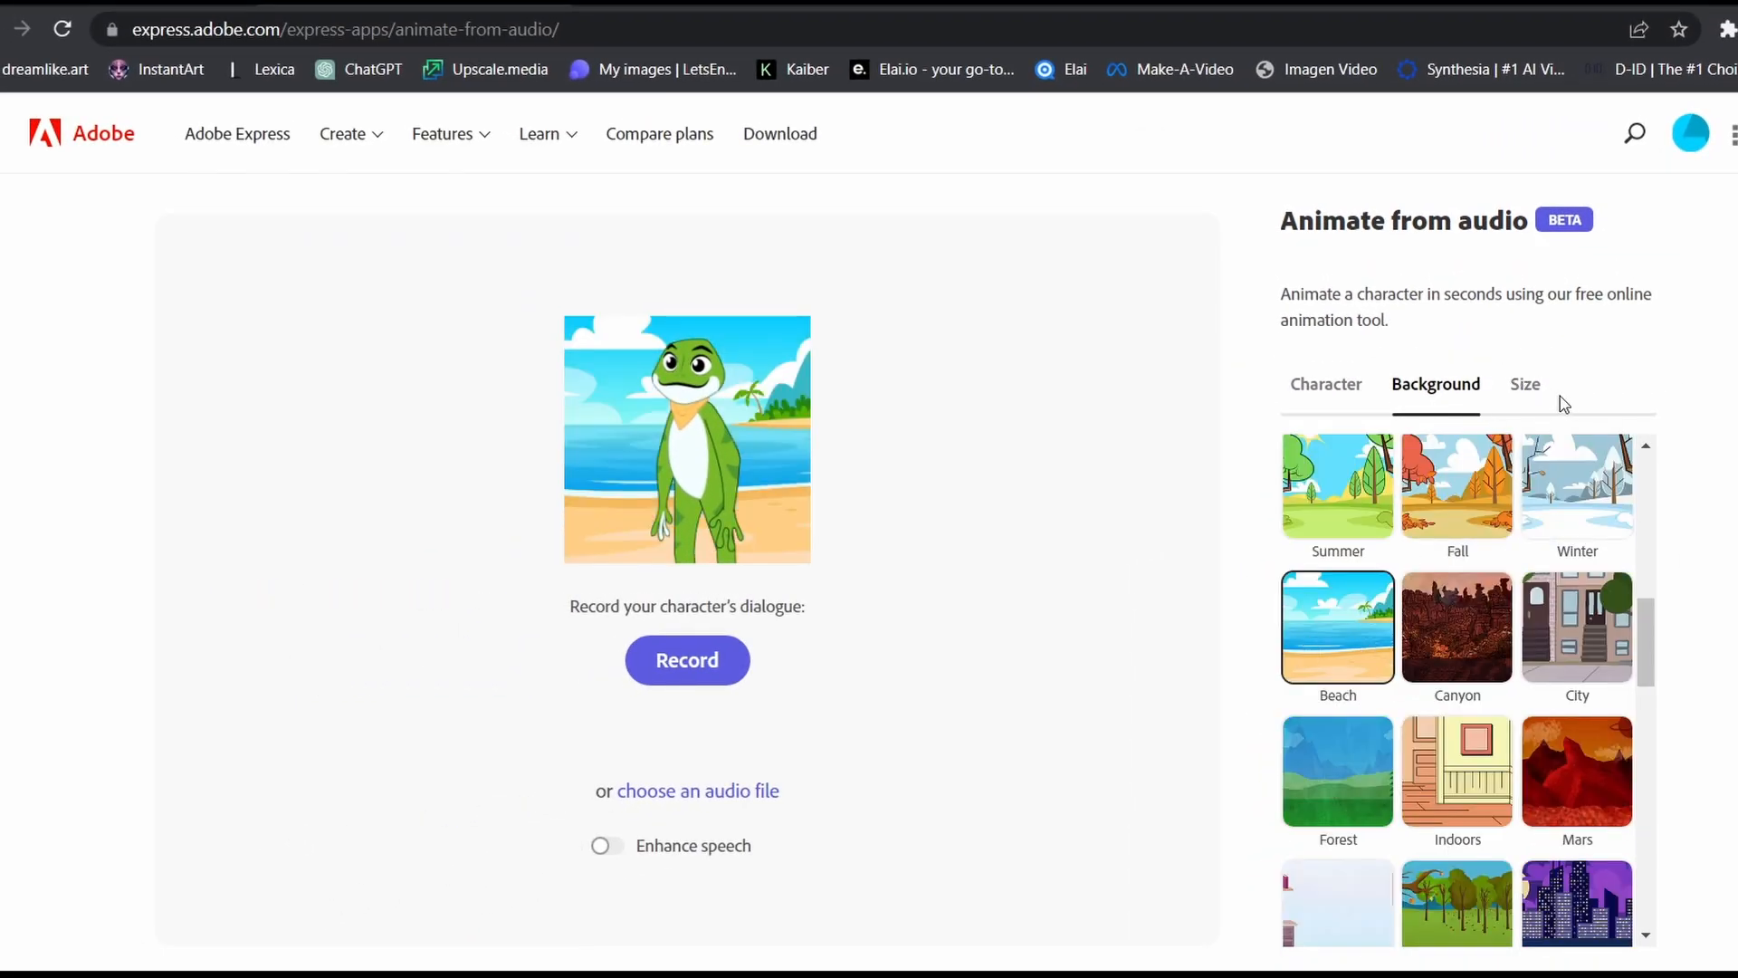
click(1526, 384)
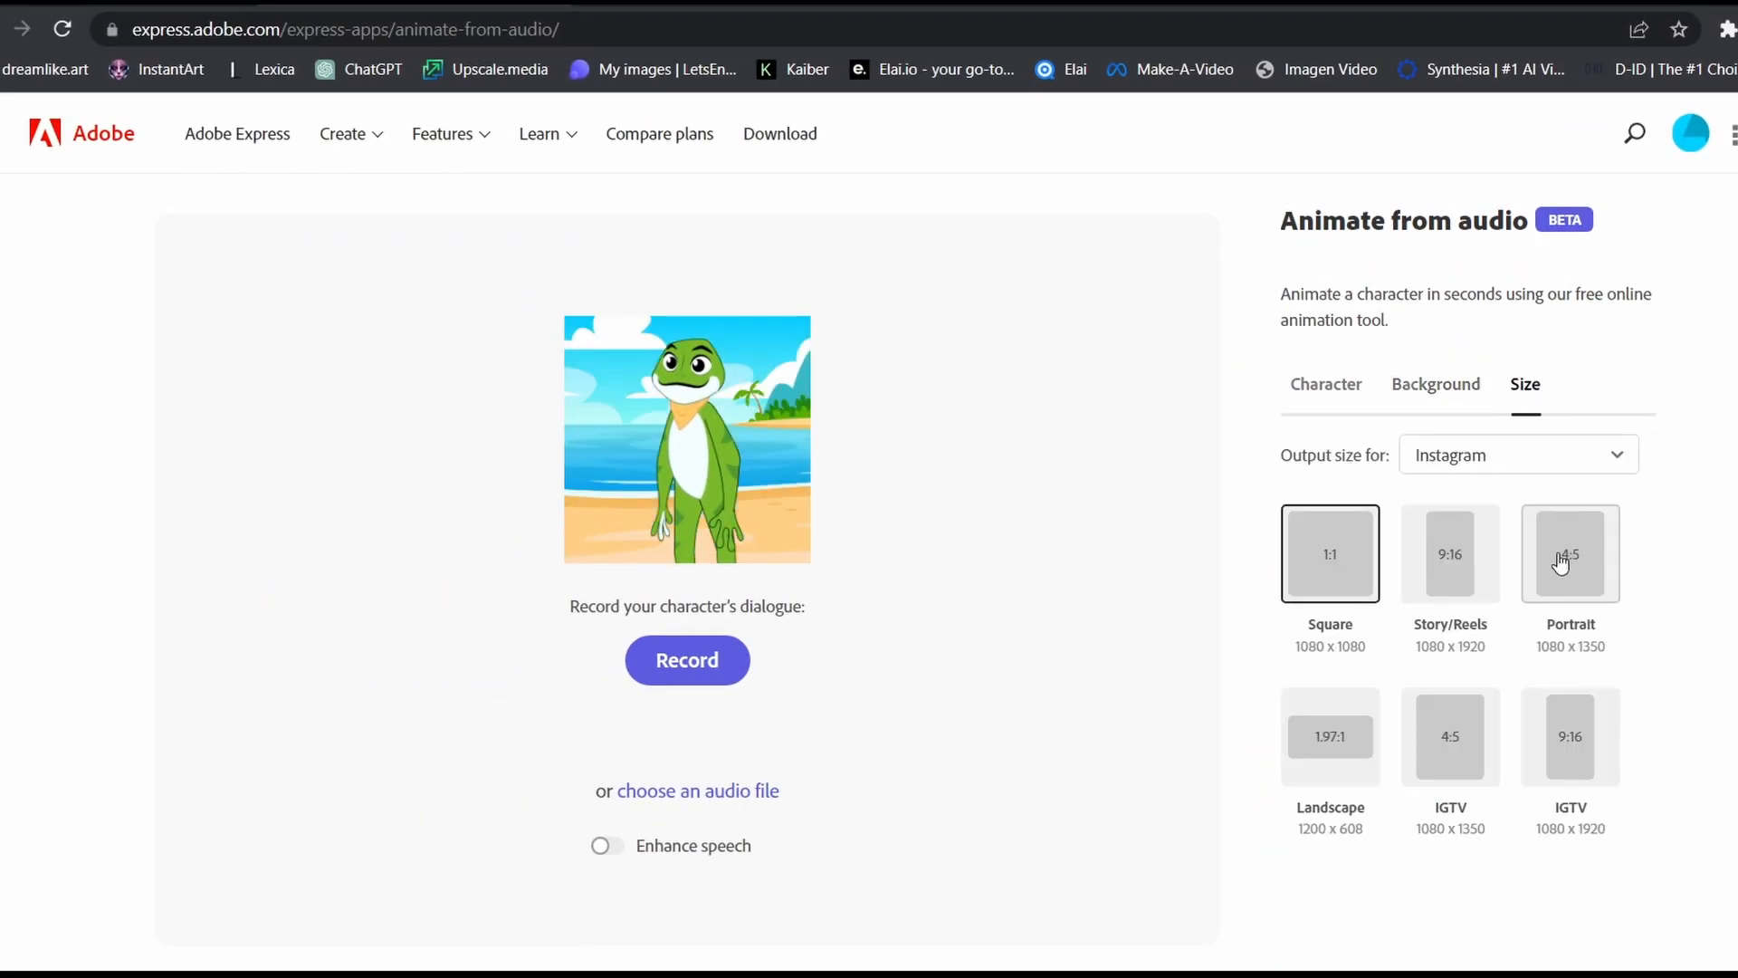
Set the output size to YouTube landscape 16:9 (1920×1080).
click(1329, 737)
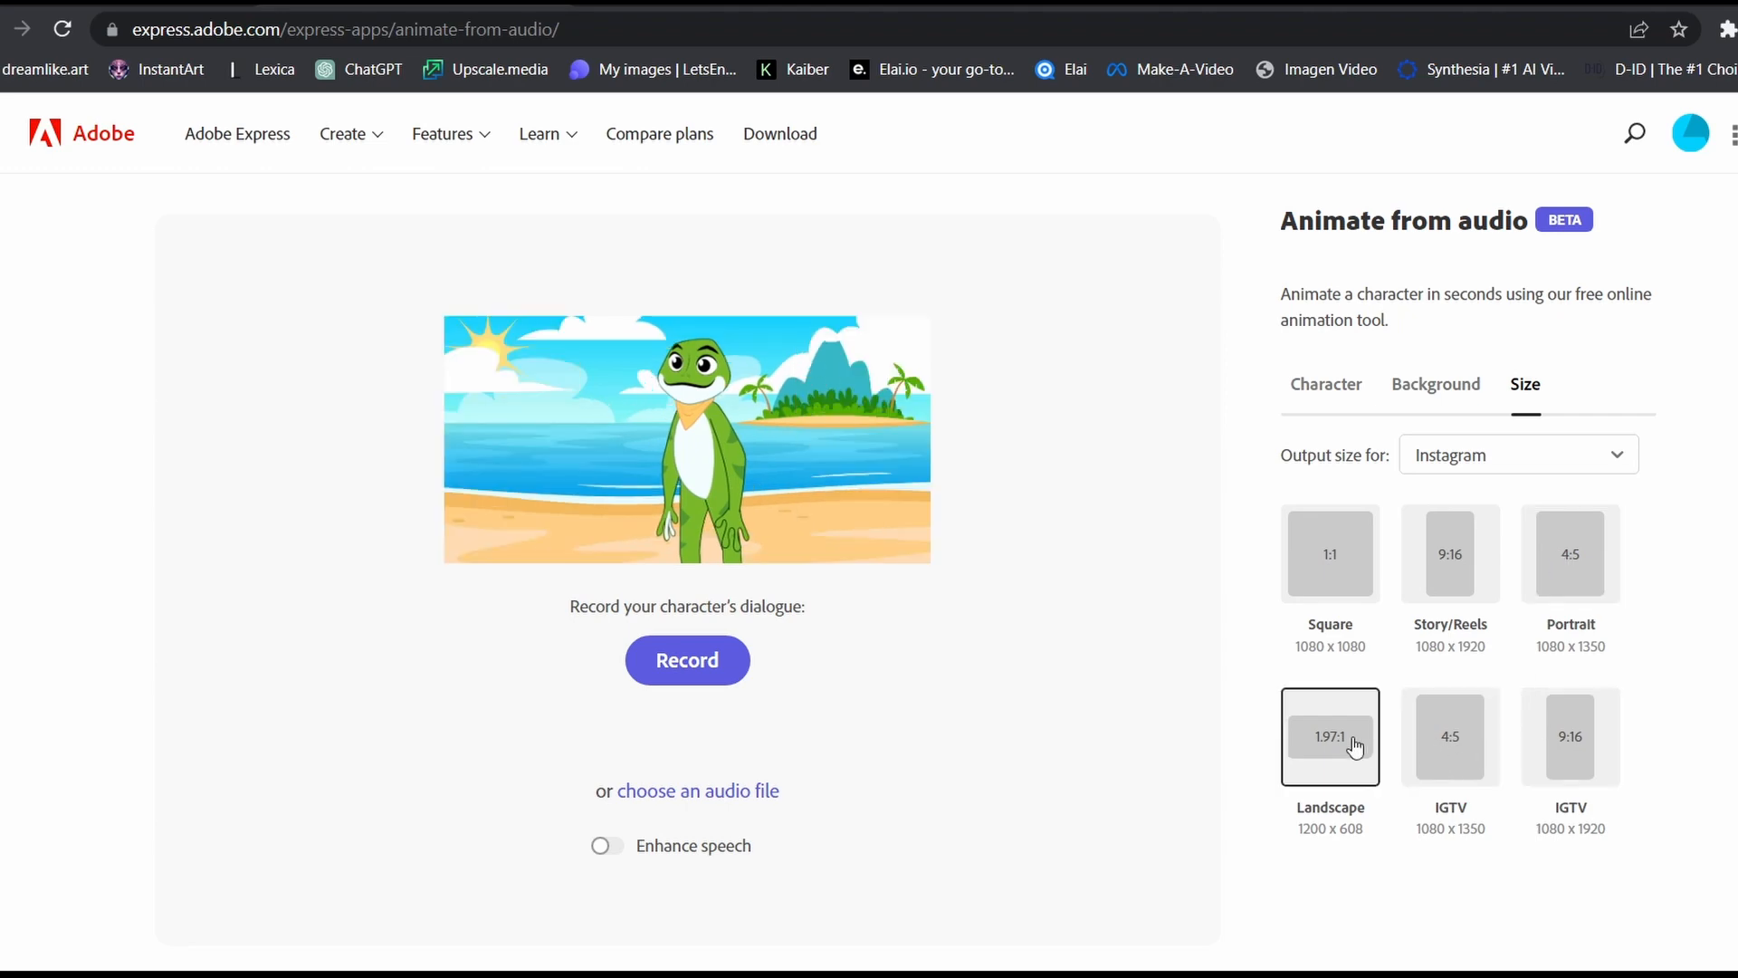
click(1330, 554)
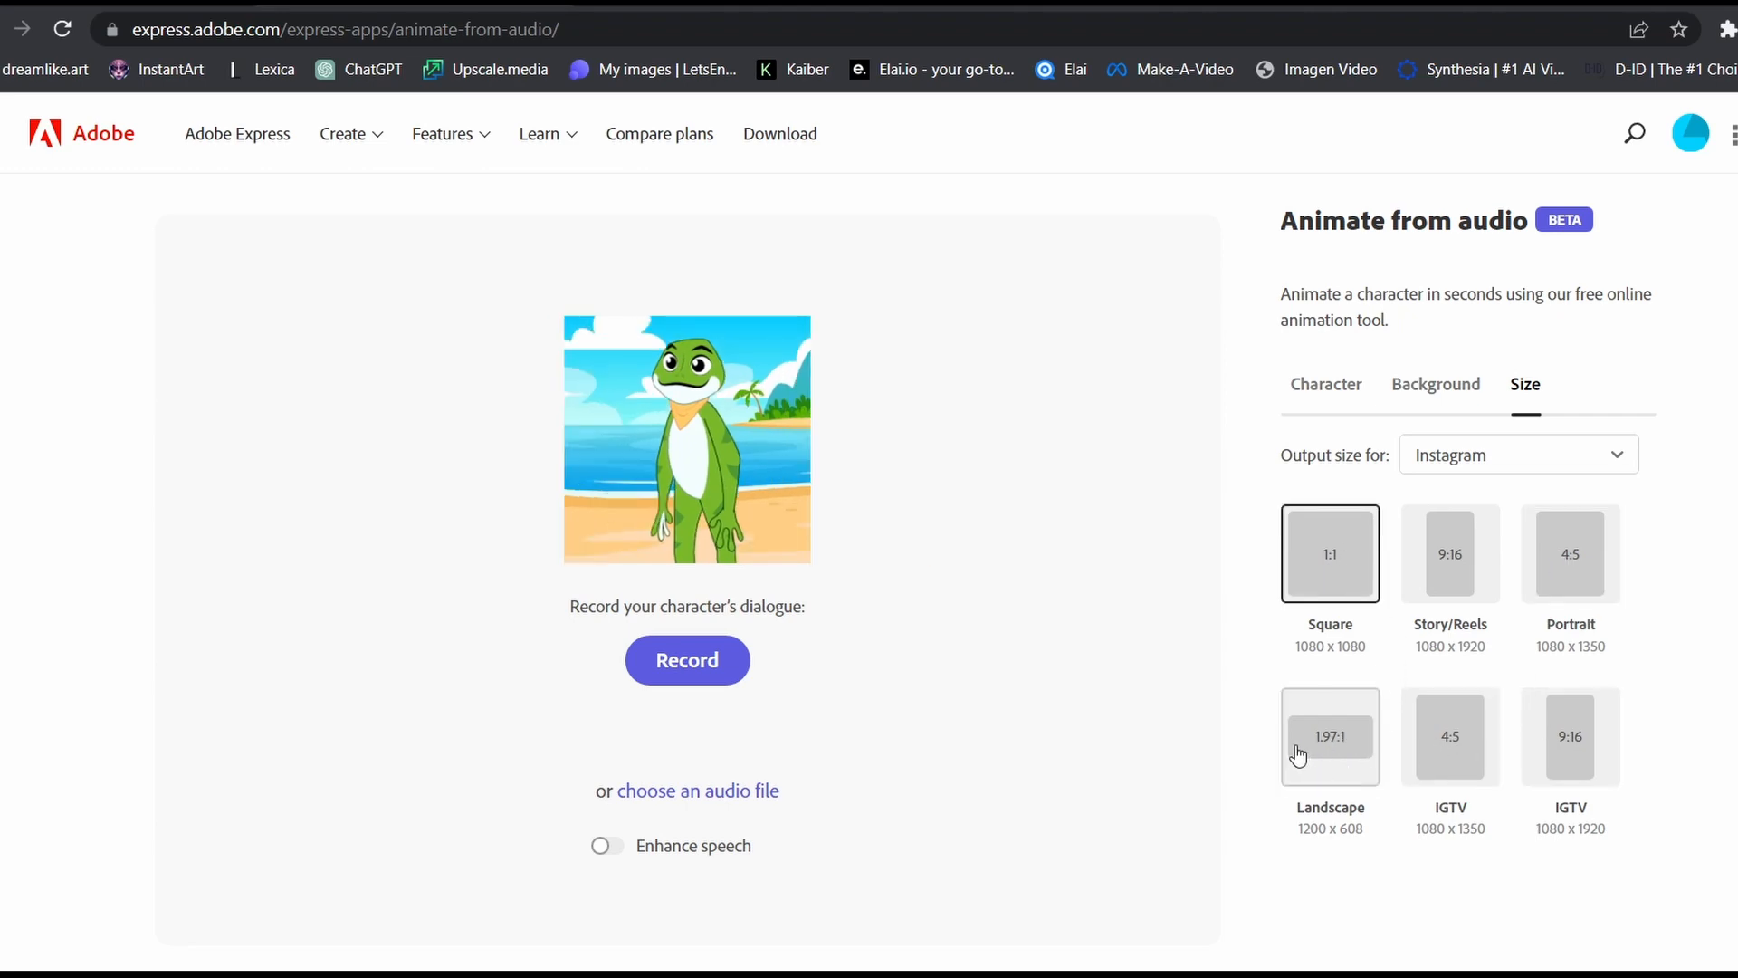
click(1329, 736)
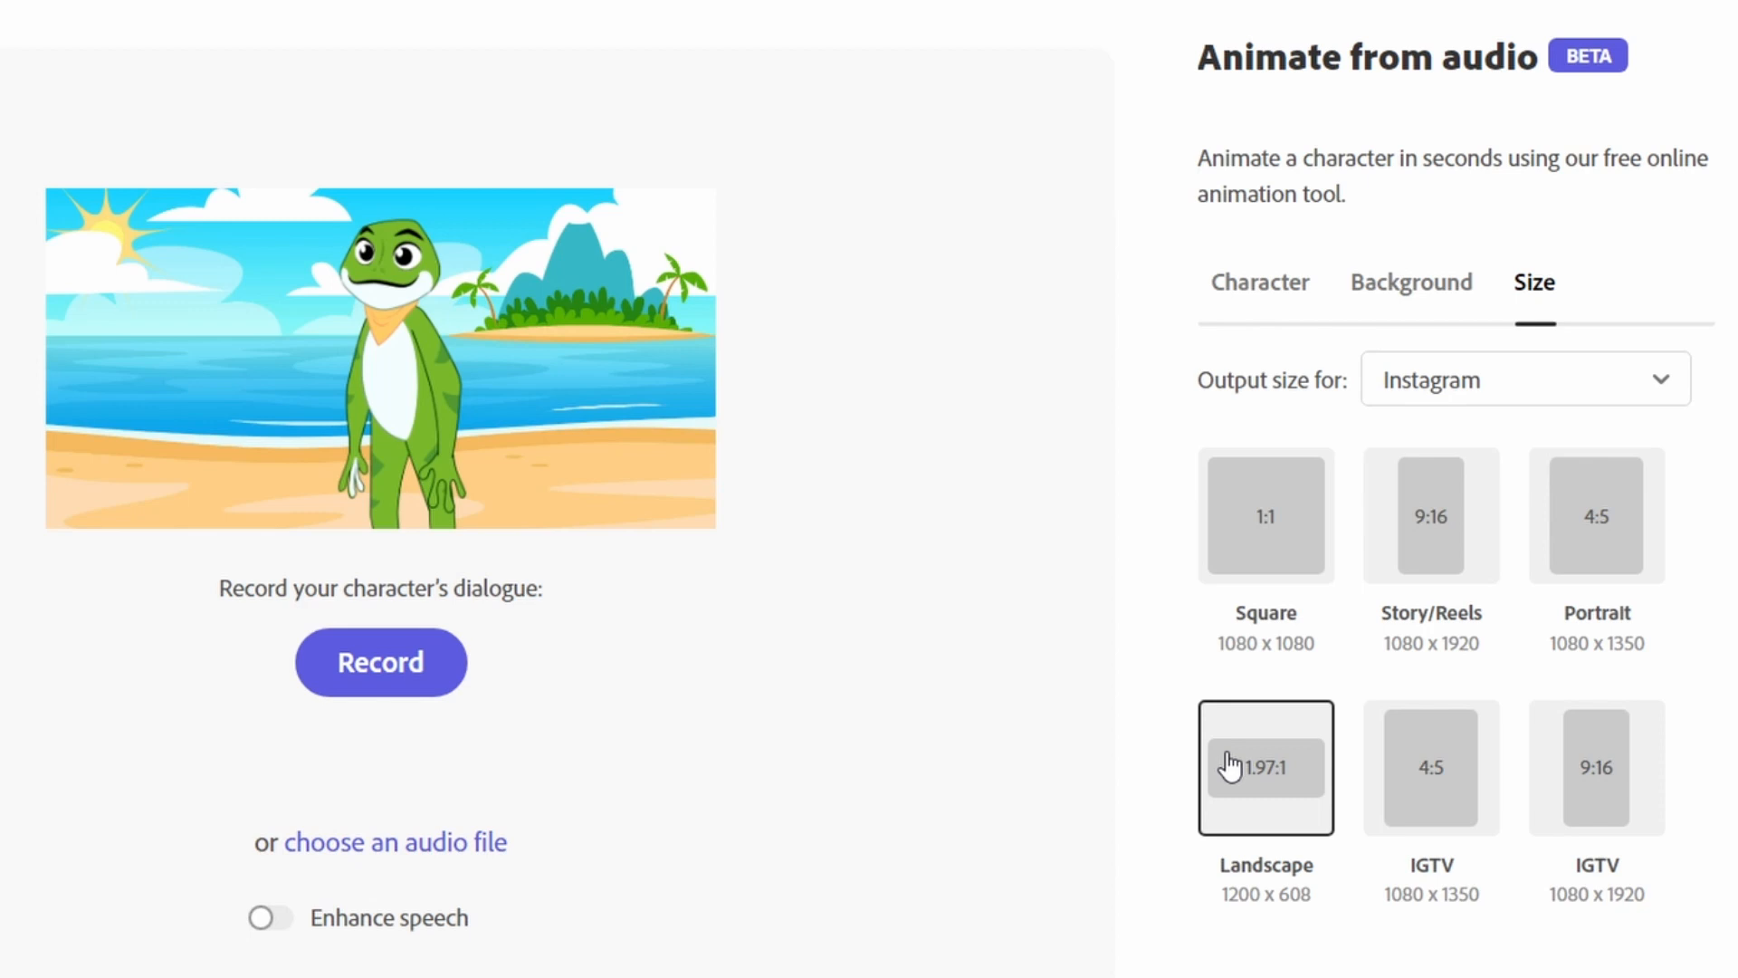
click(1525, 380)
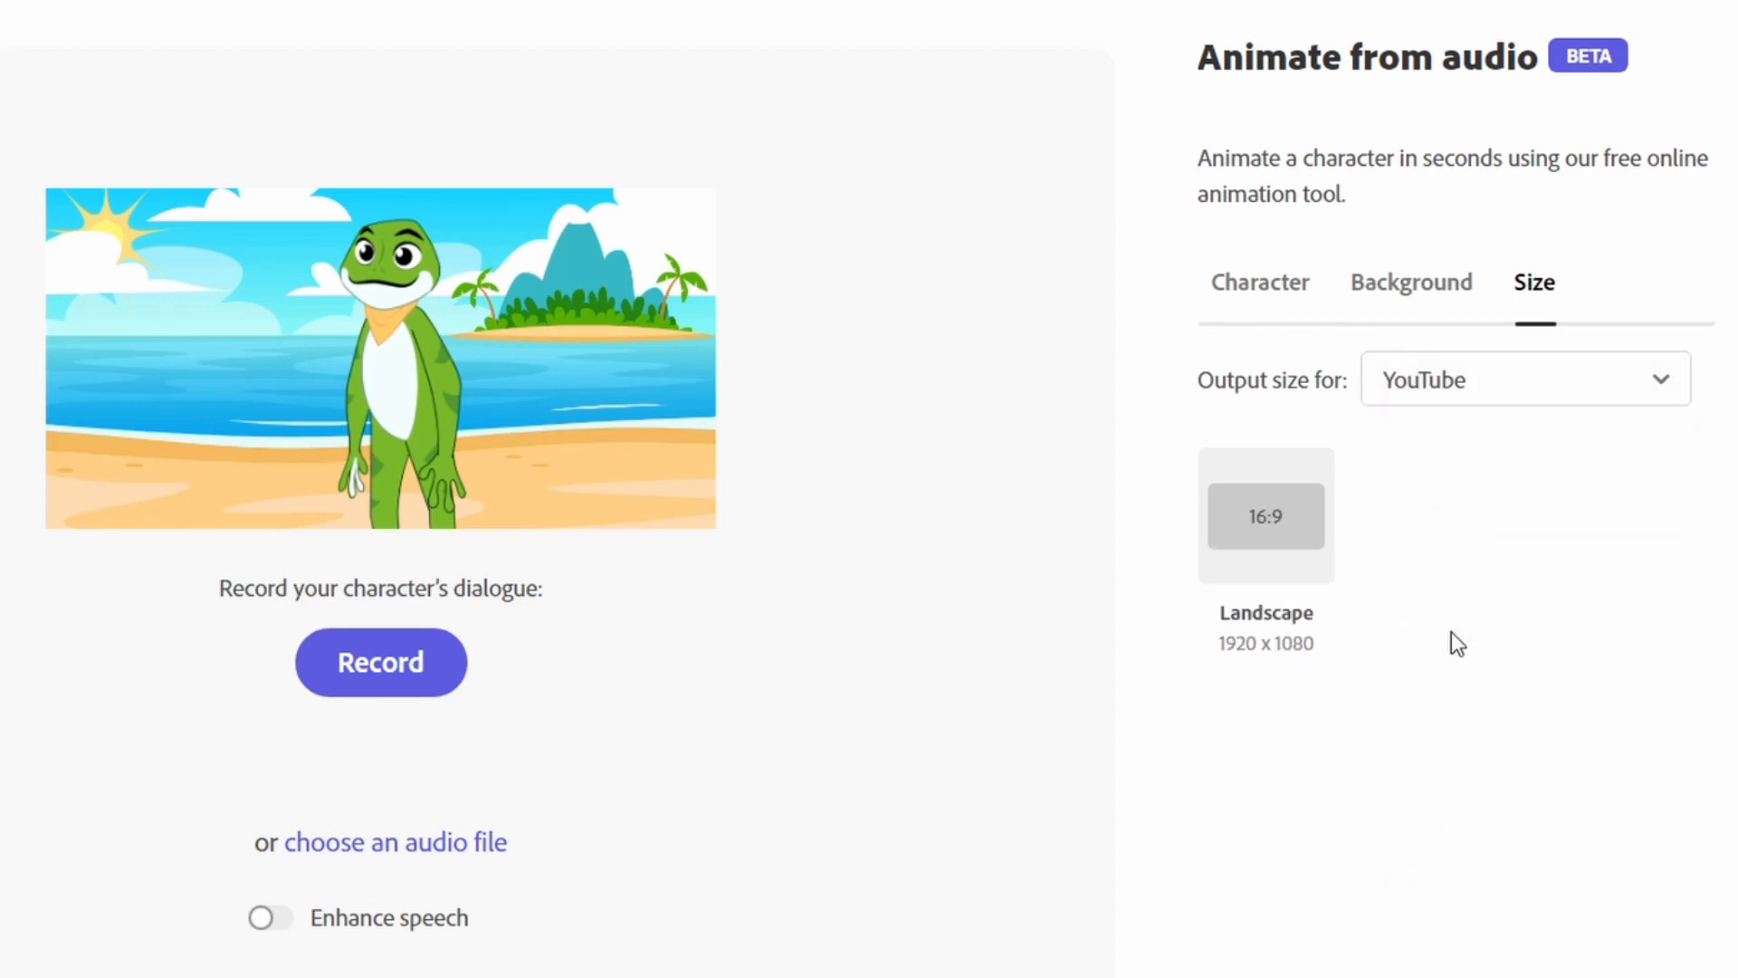
click(1265, 513)
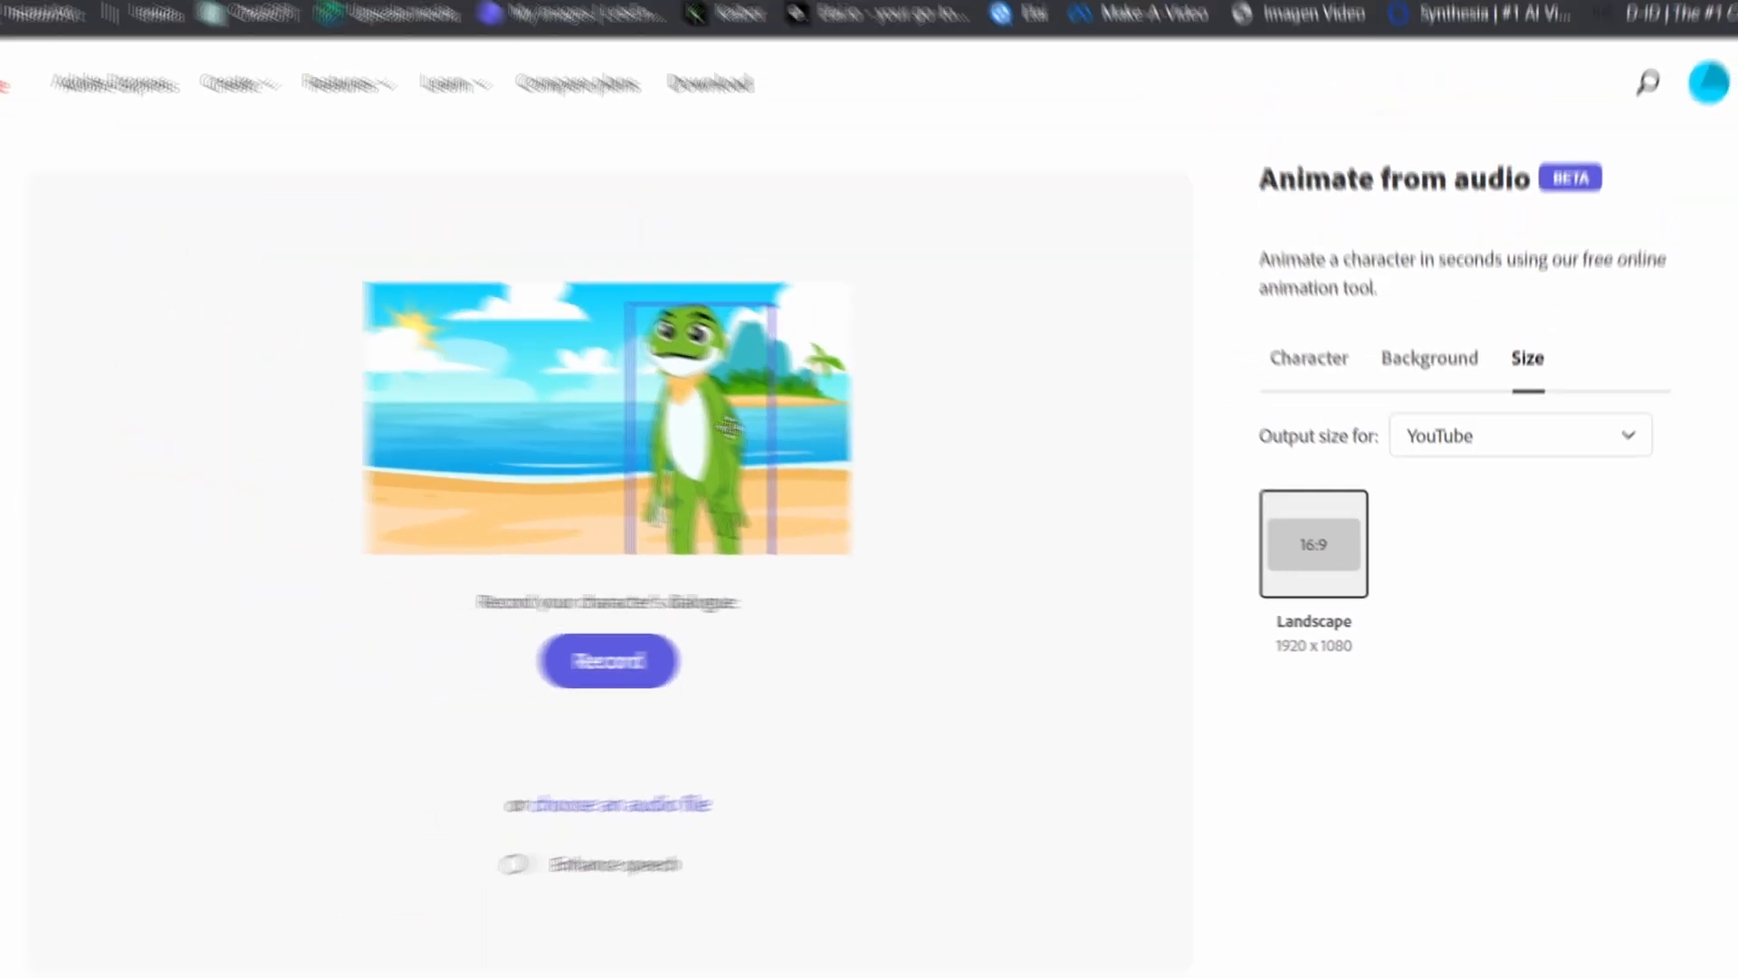
Select the frog and reduce its Scale slider so it fits the scene.
click(1326, 384)
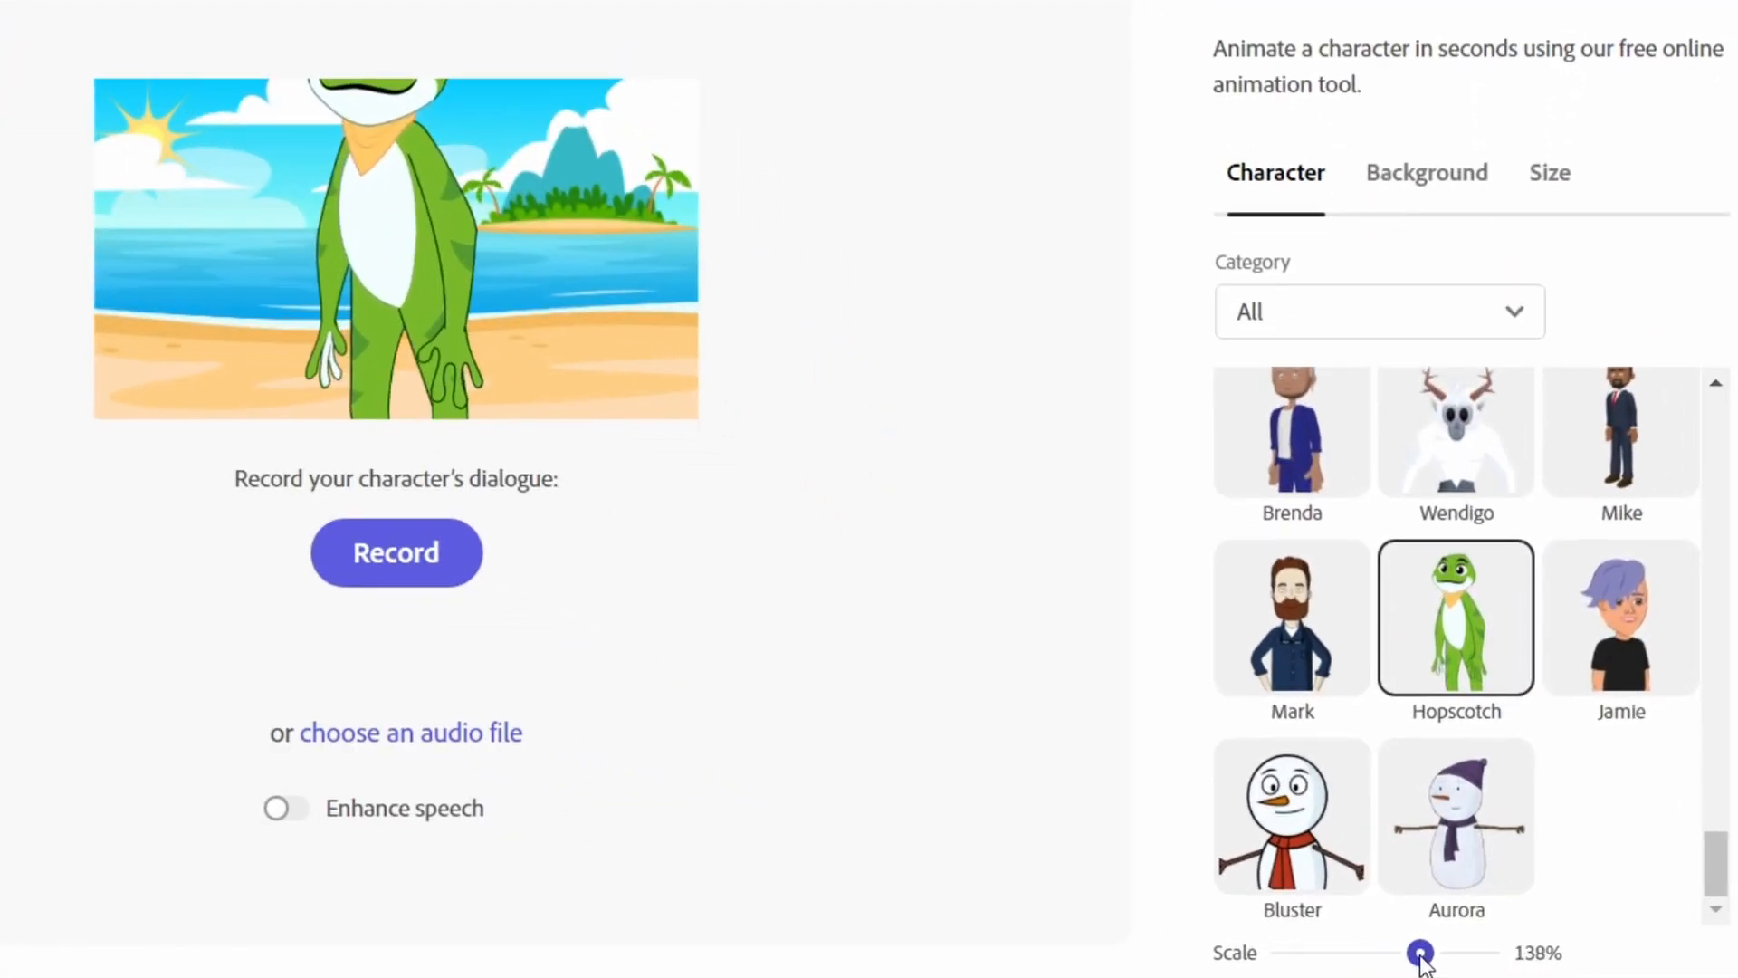
drag(1420, 953, 1366, 952)
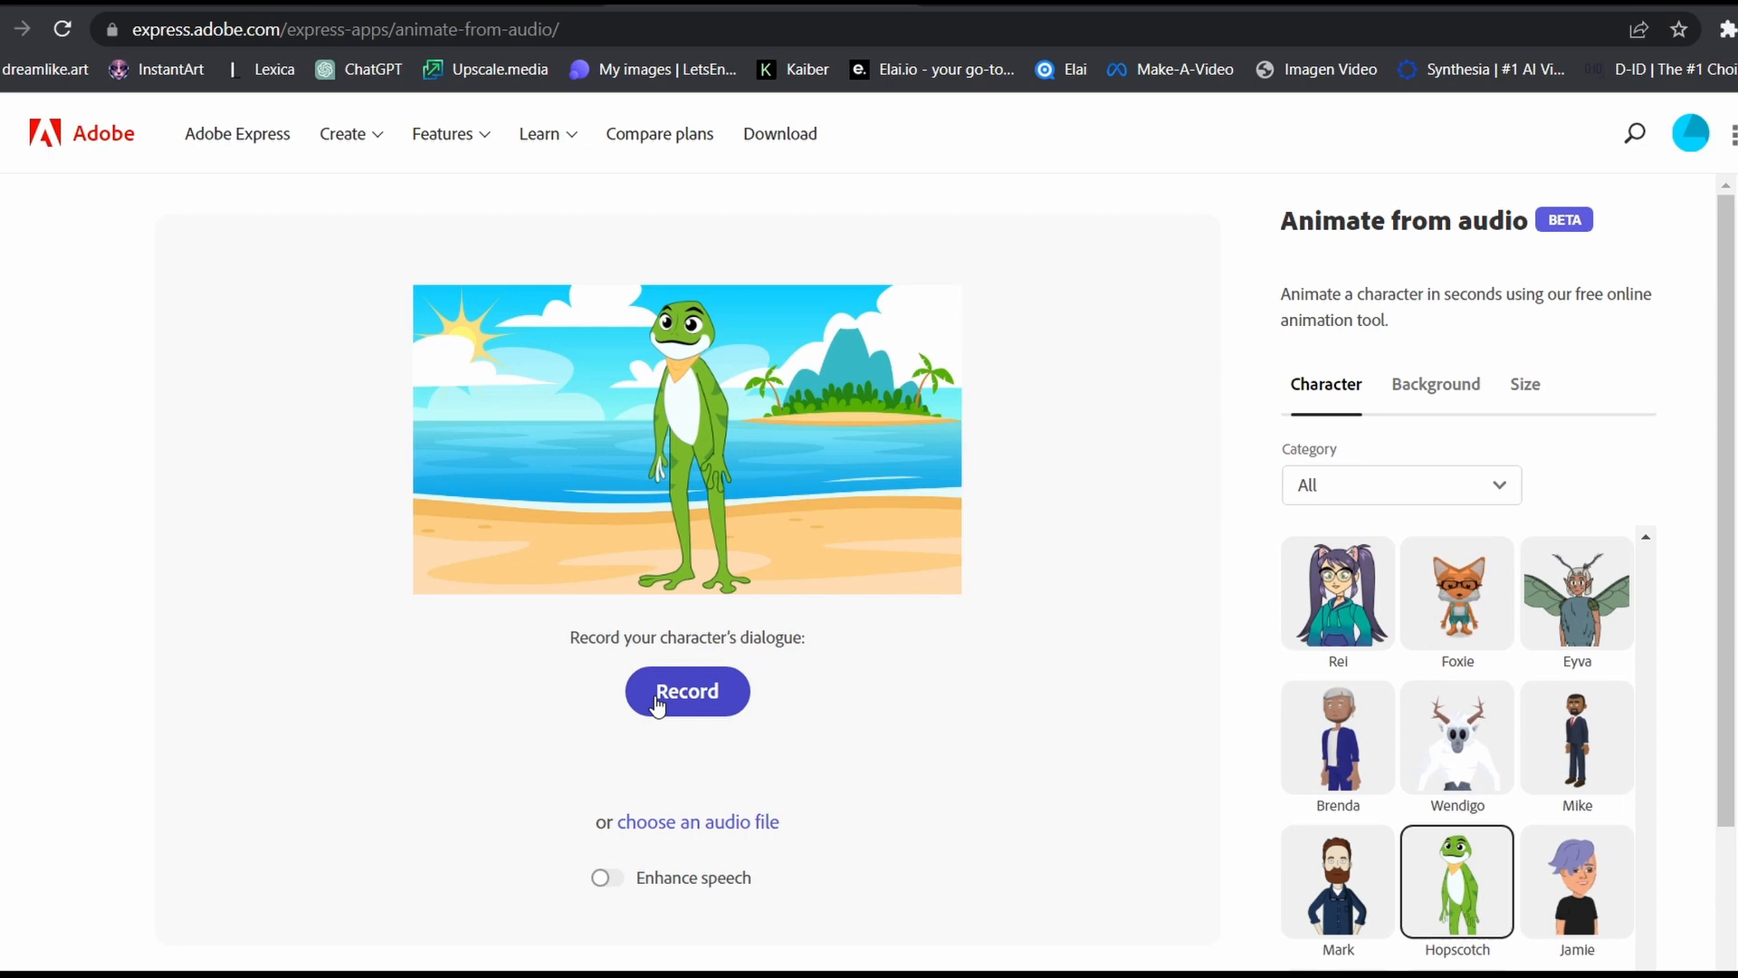
Record a roughly 13-second spoken line with microphone access allowed, pausing once.
click(687, 691)
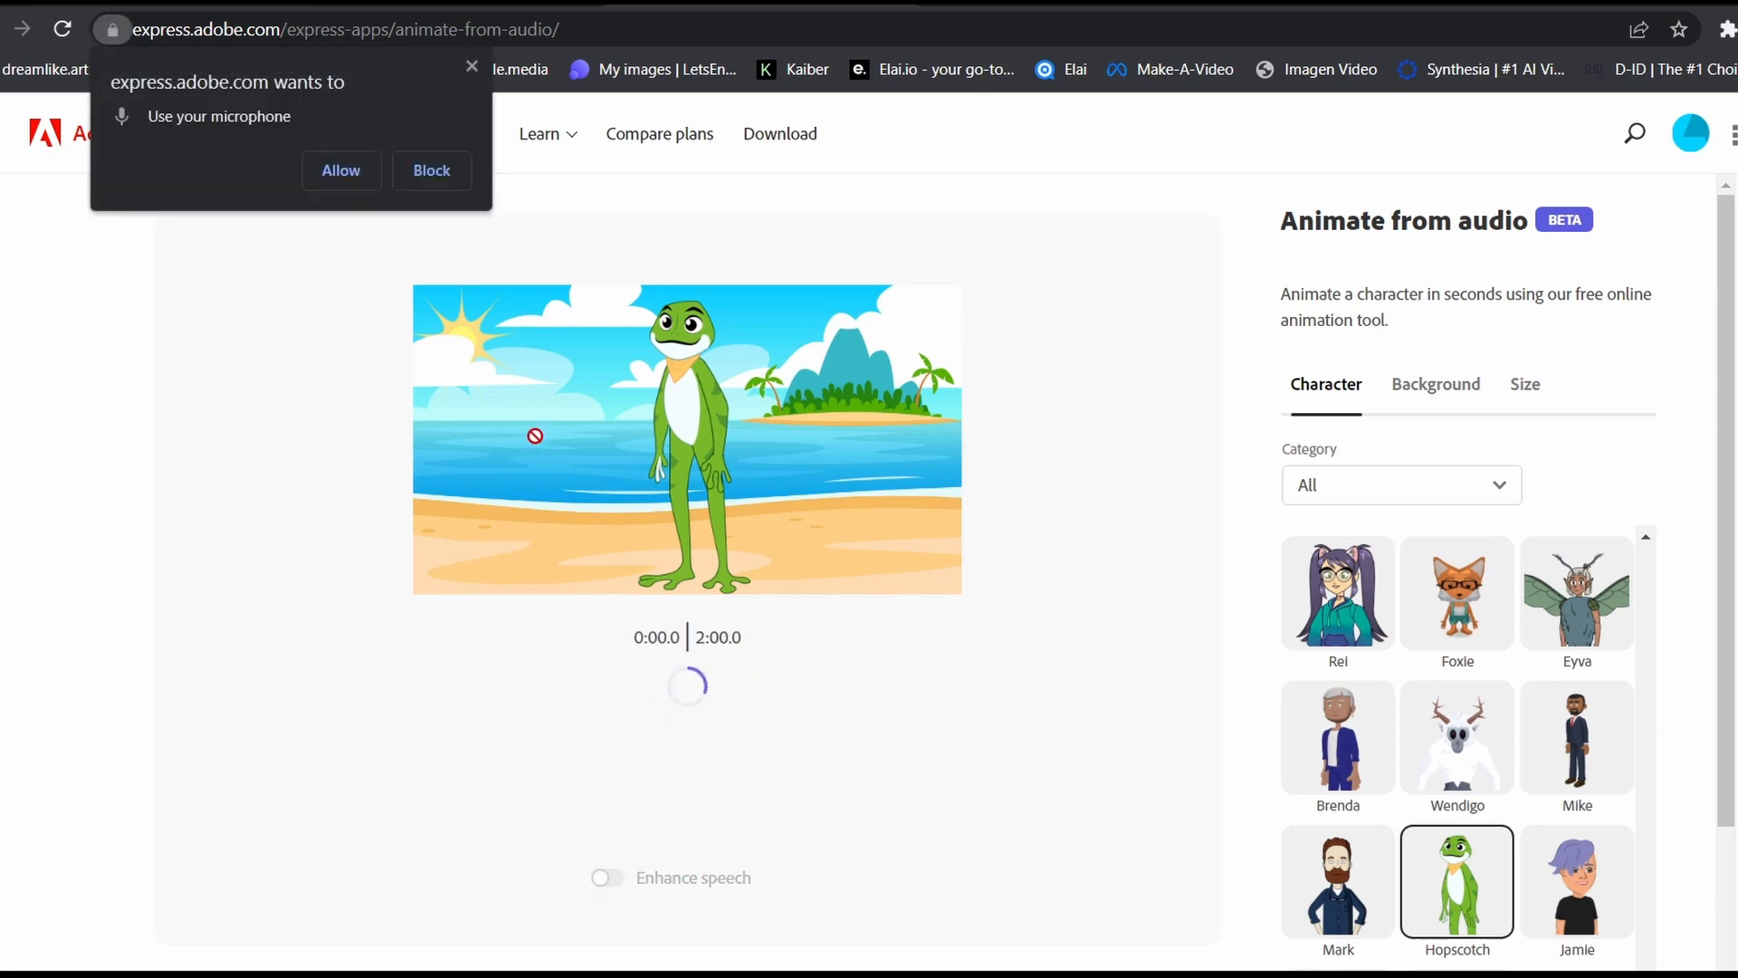
click(341, 169)
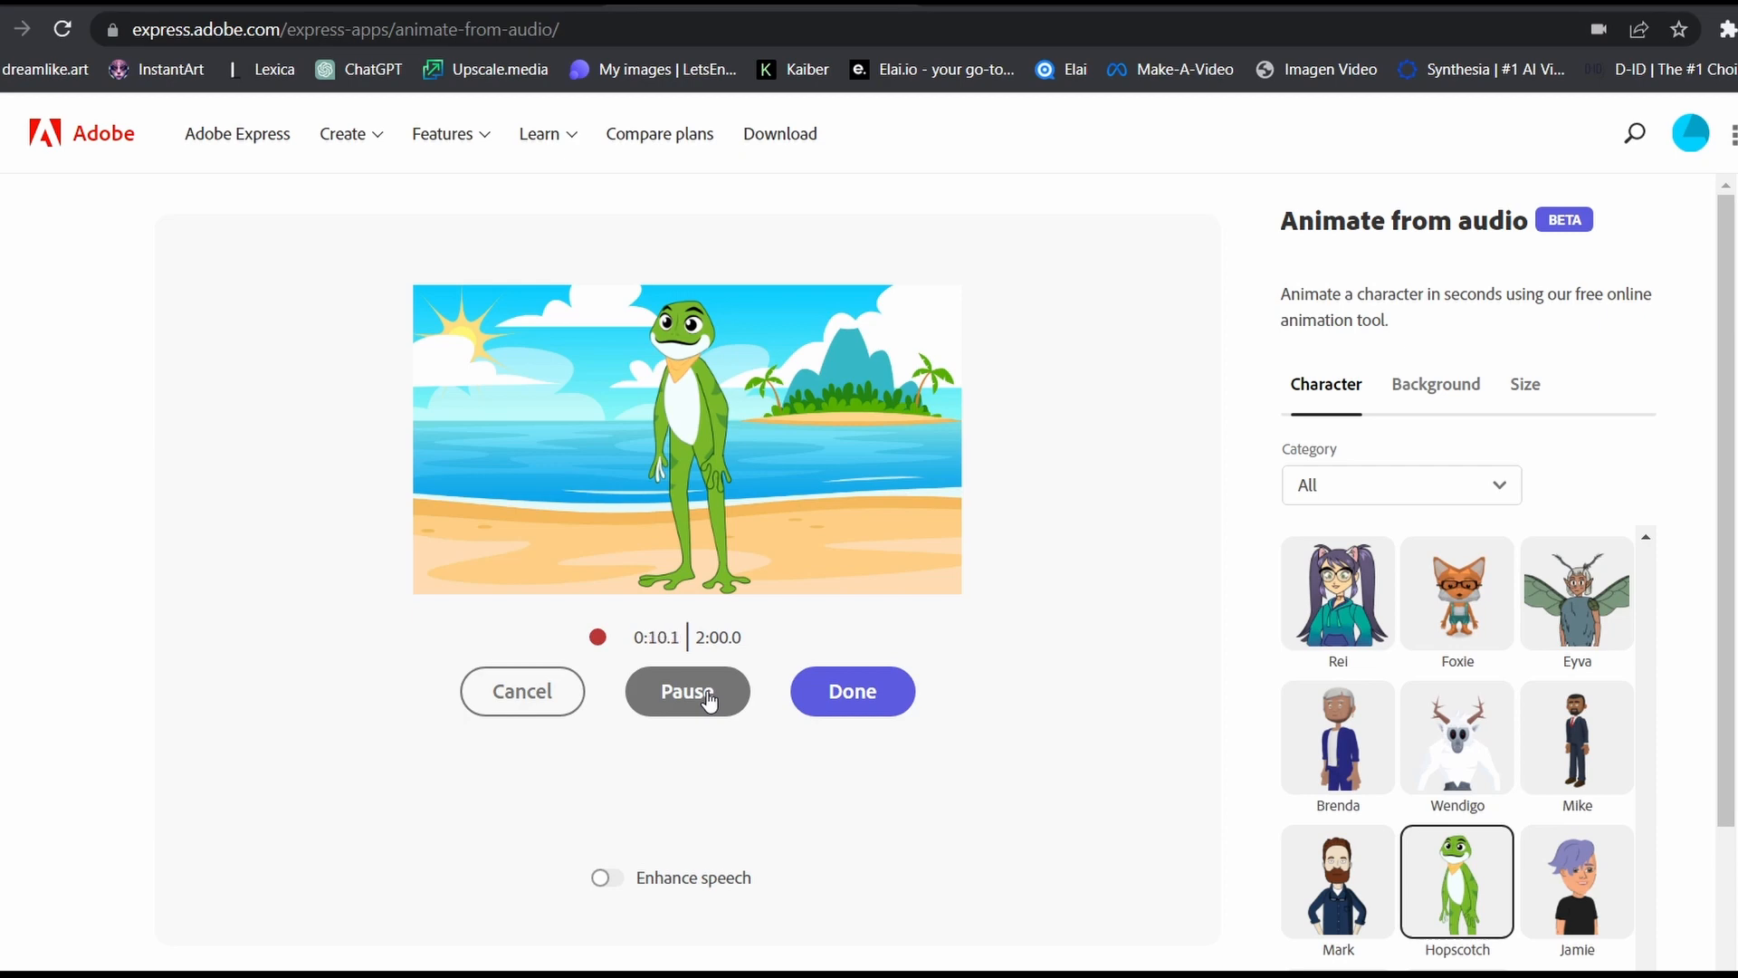
click(688, 691)
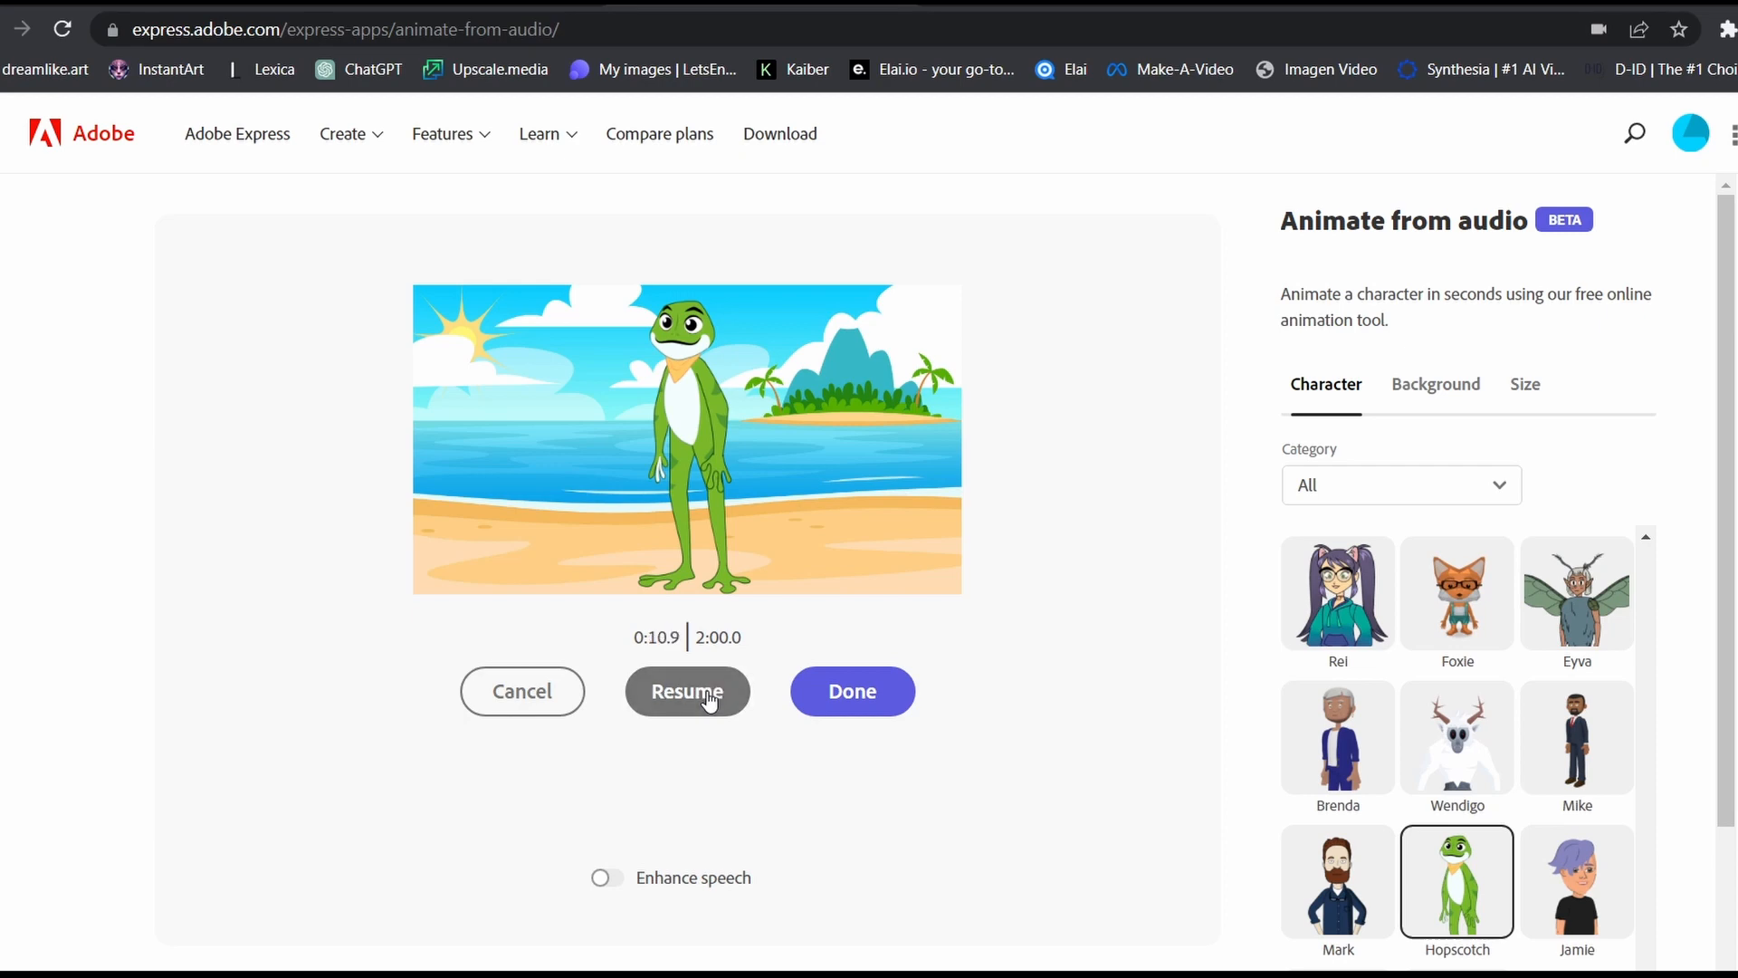
click(687, 690)
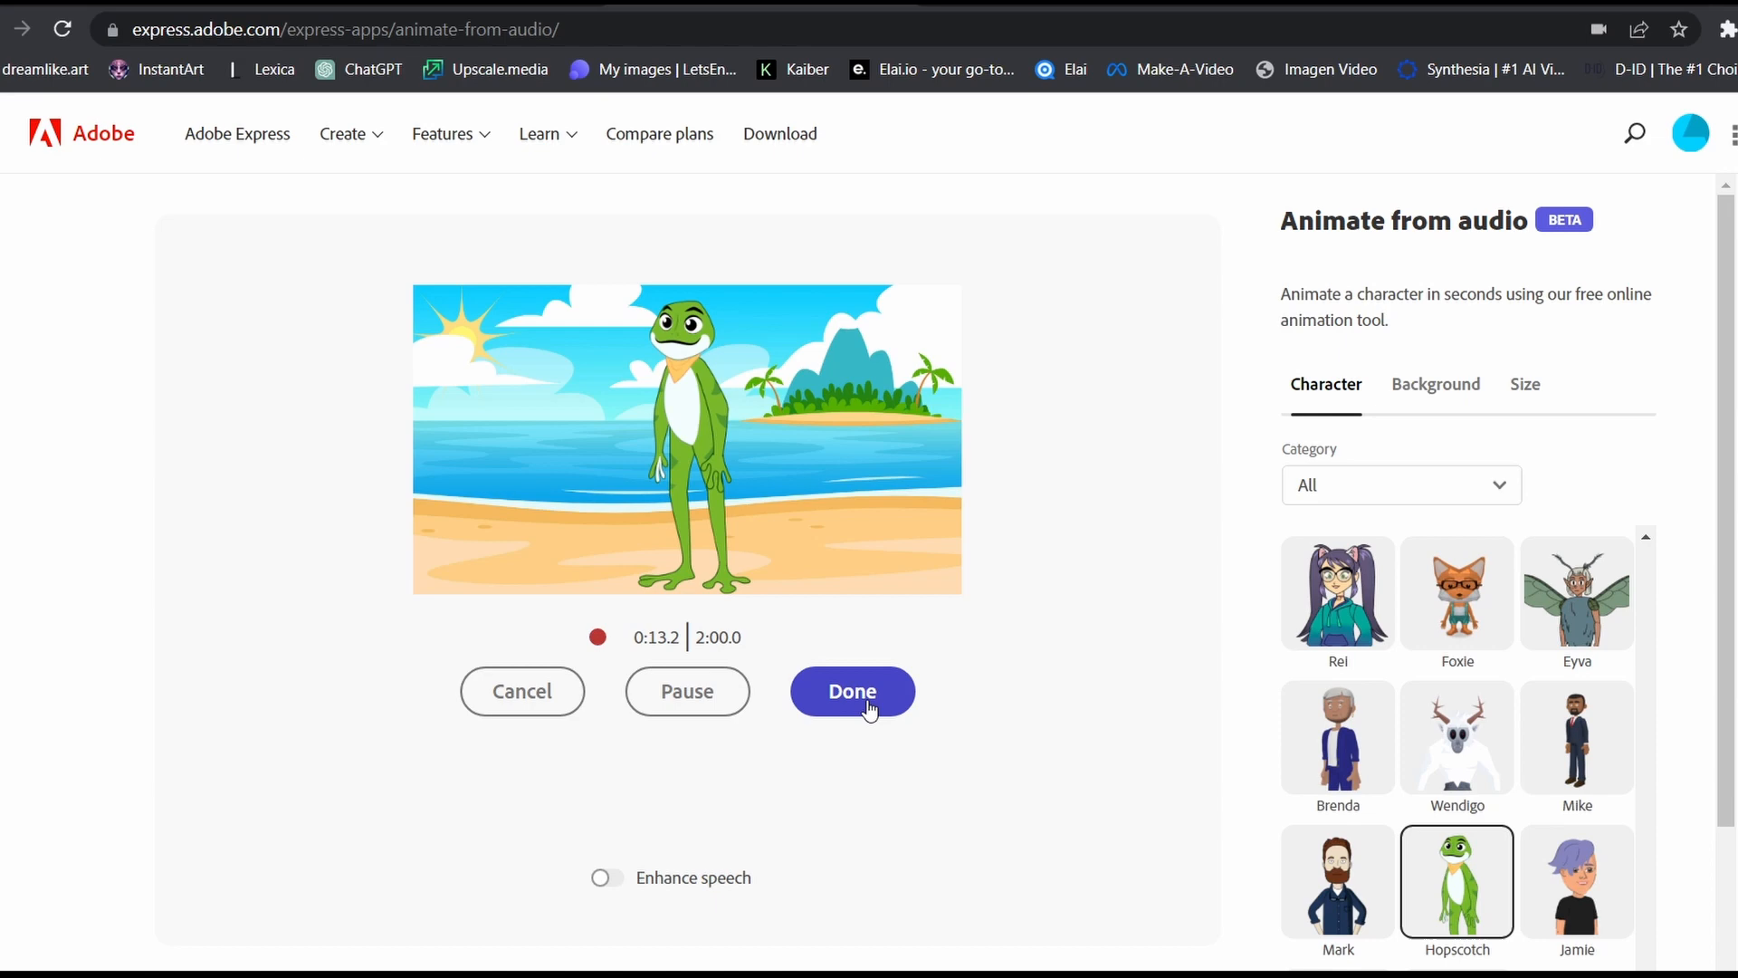
click(851, 691)
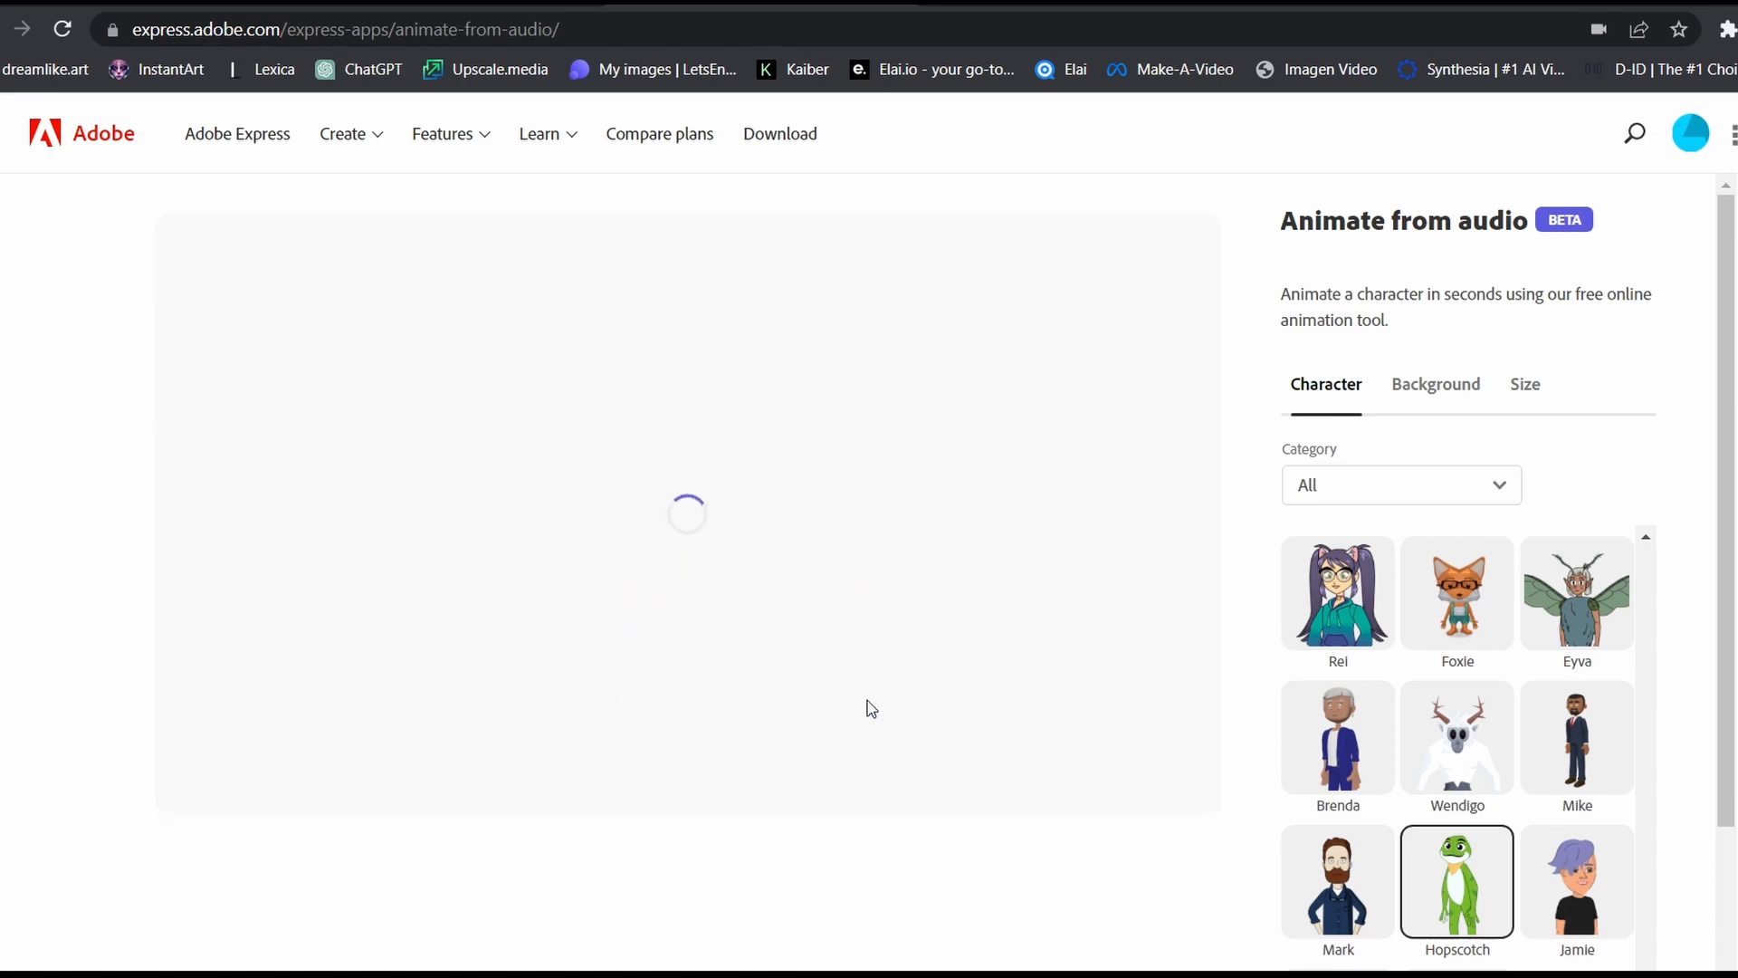
click(1456, 881)
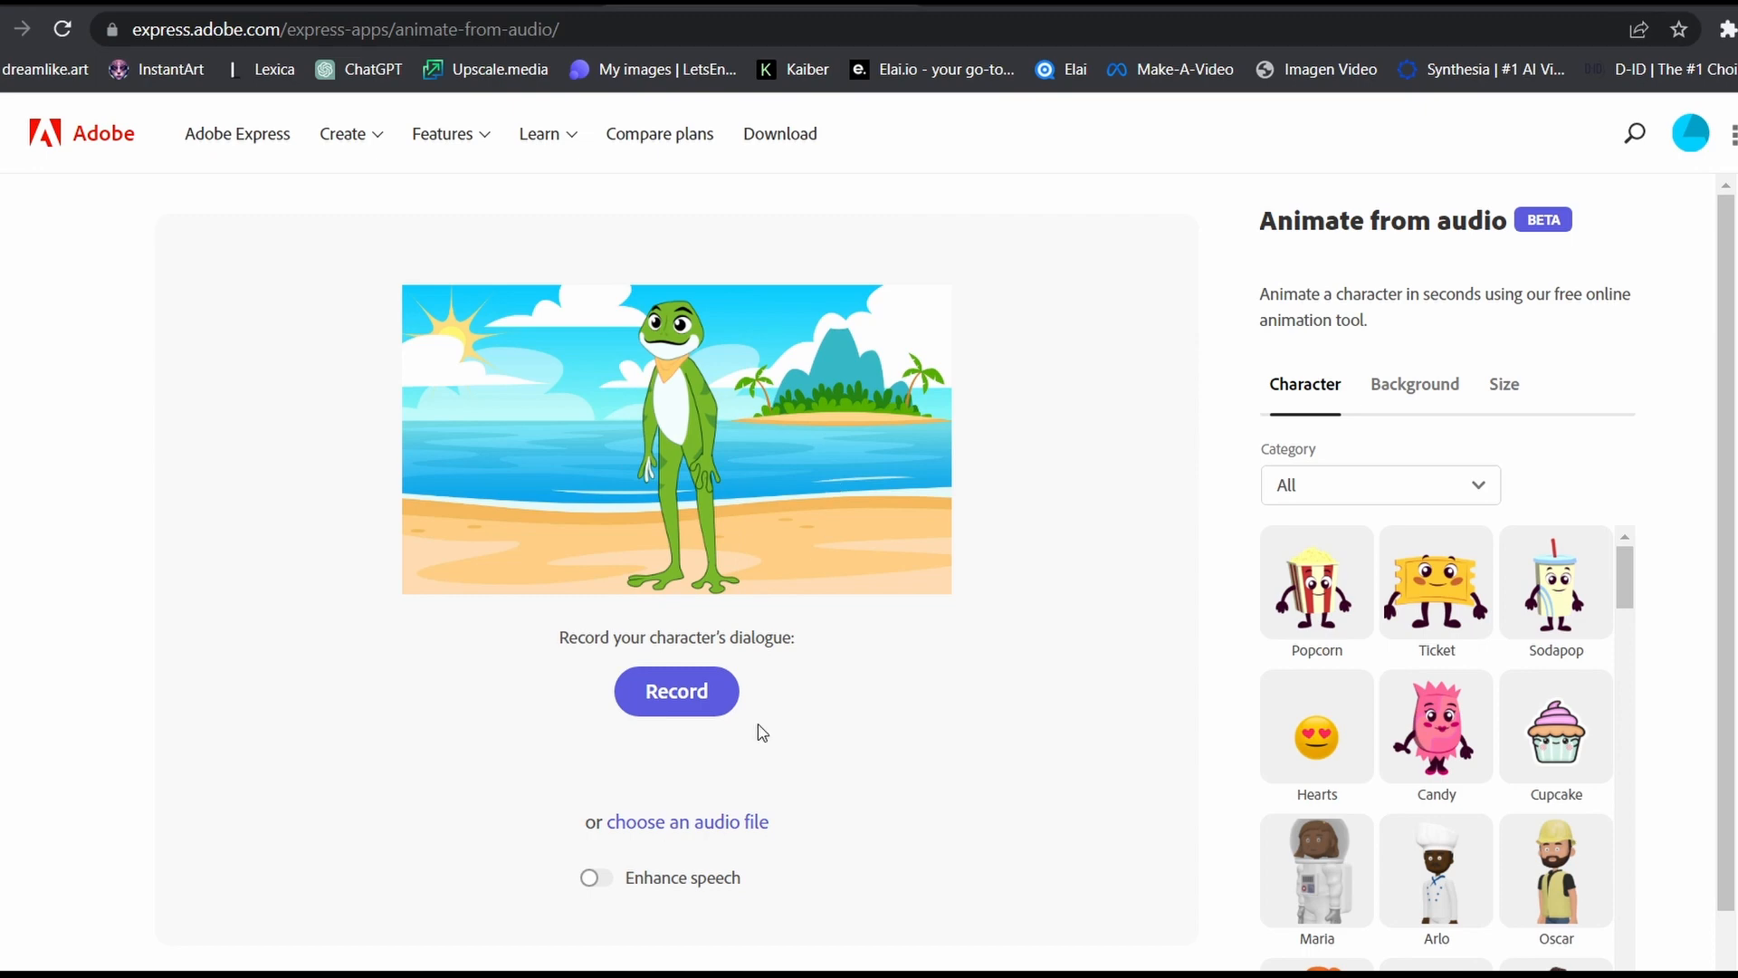
mouse_move(732, 845)
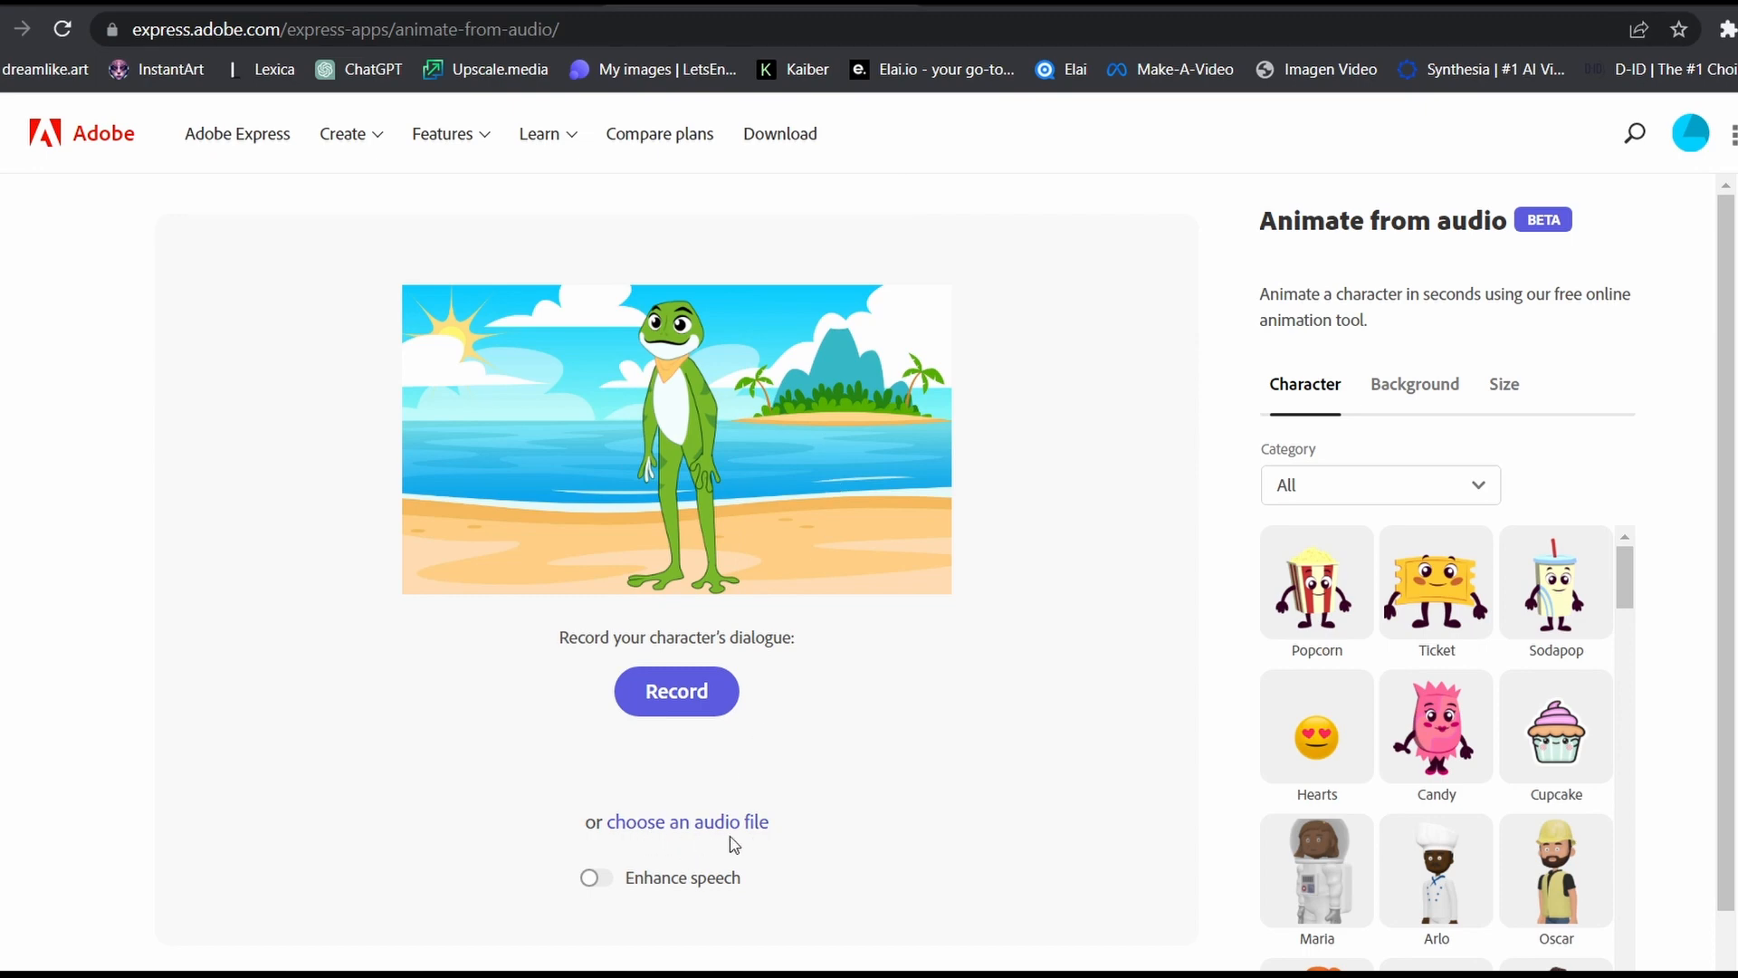
mouse_move(730, 831)
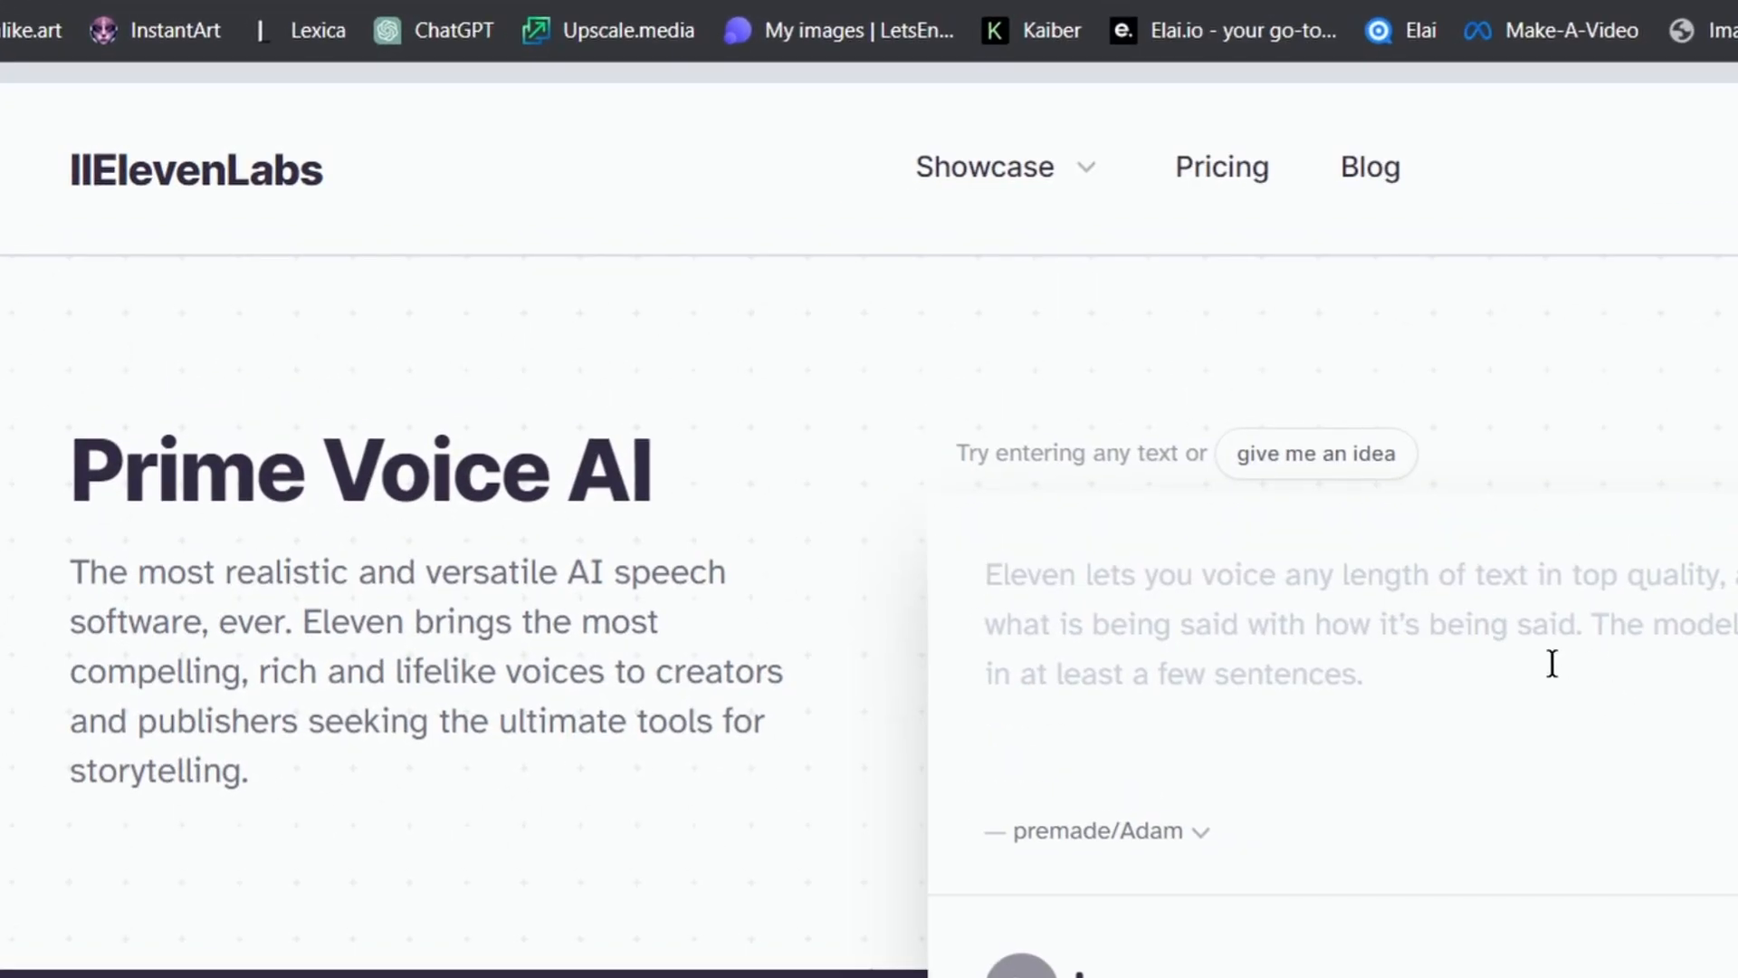
Enter 'hey there, i am a frog, nice to meet you!' and open the premade voice list.
text(hey there, i am a frog , nice to meet you !)
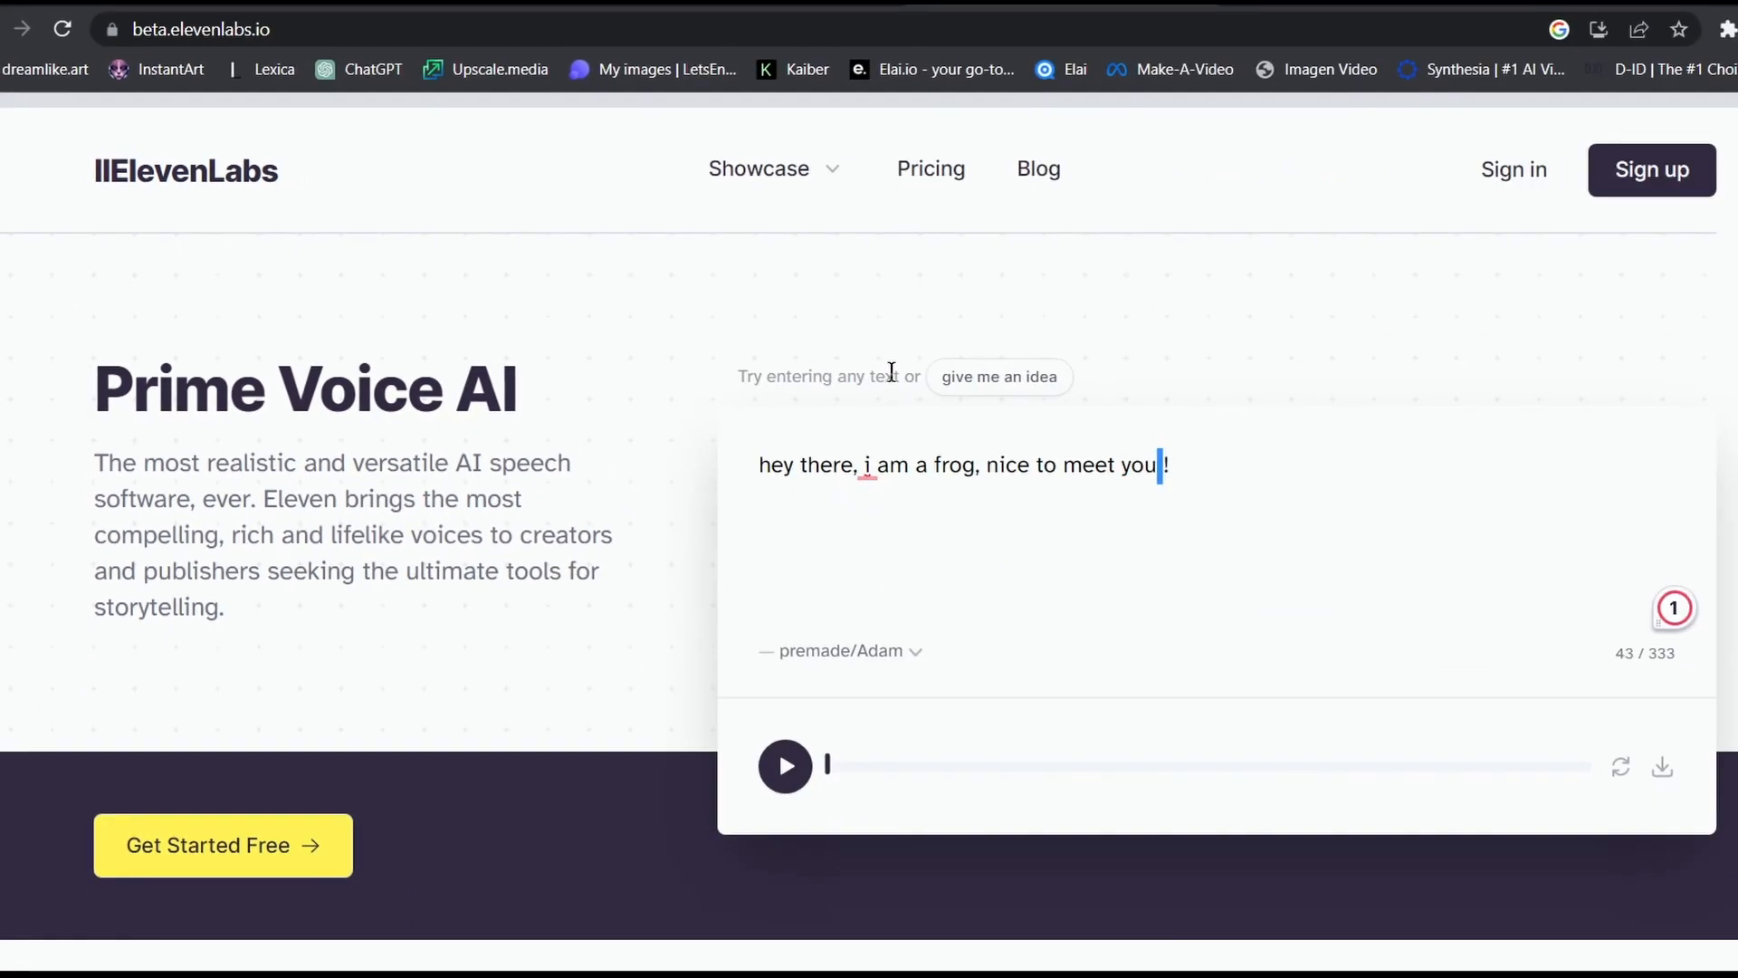
click(843, 651)
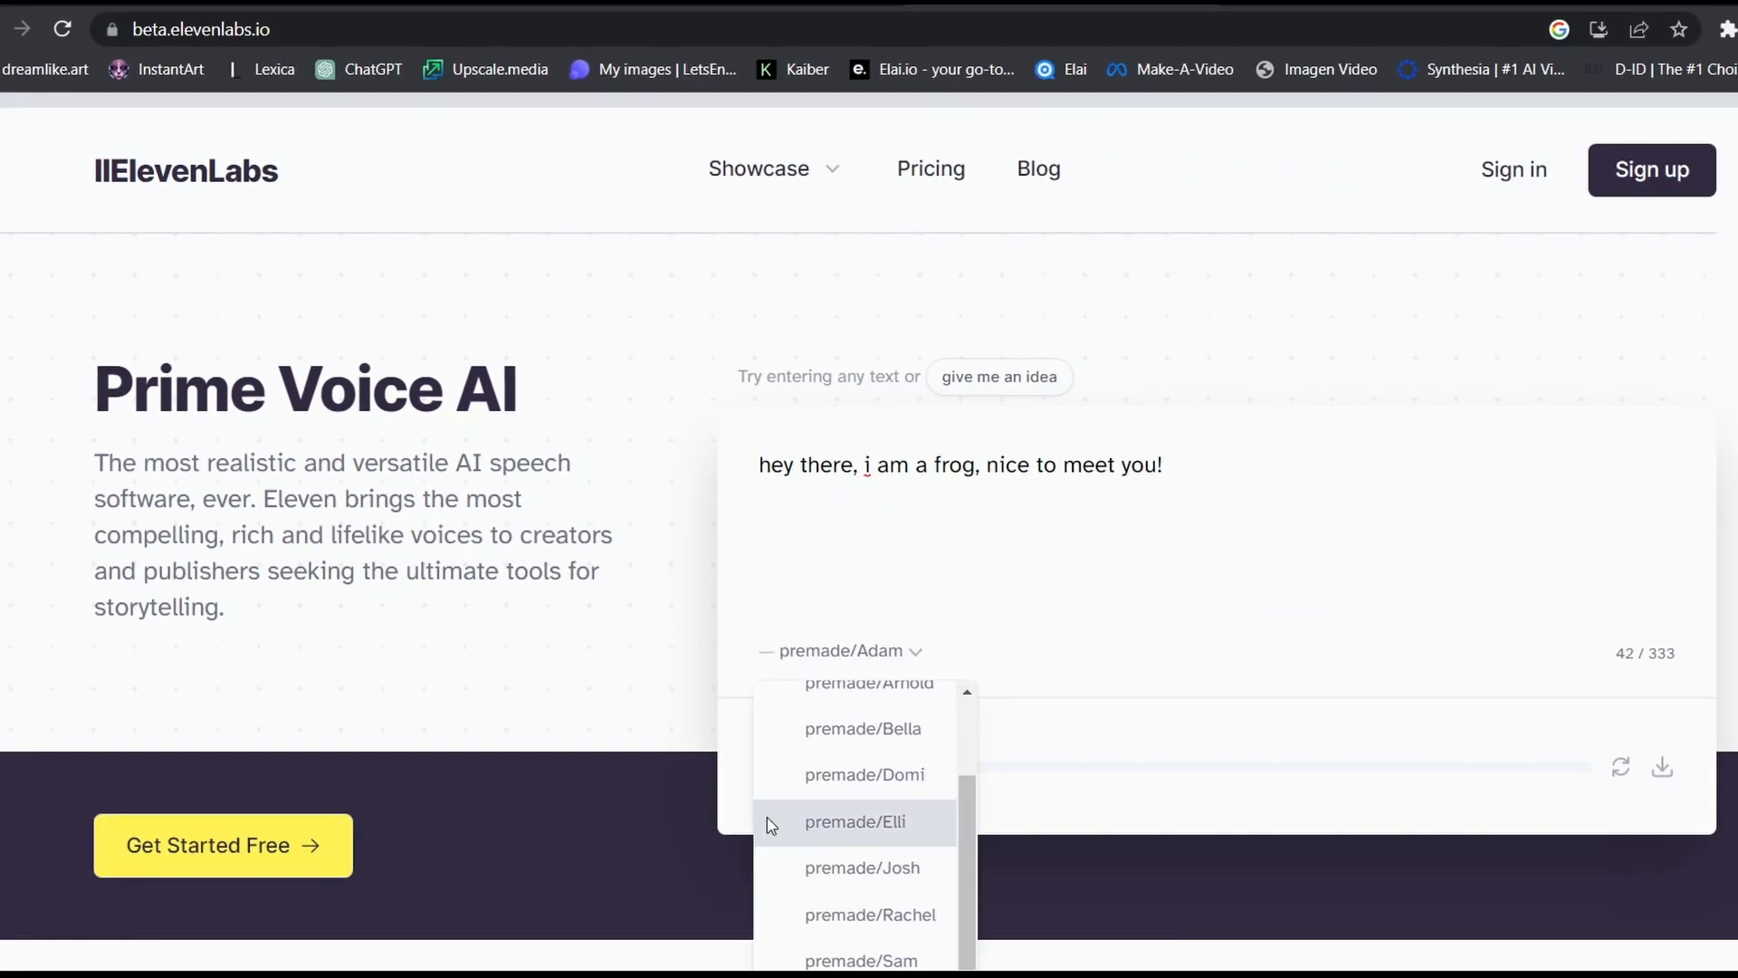